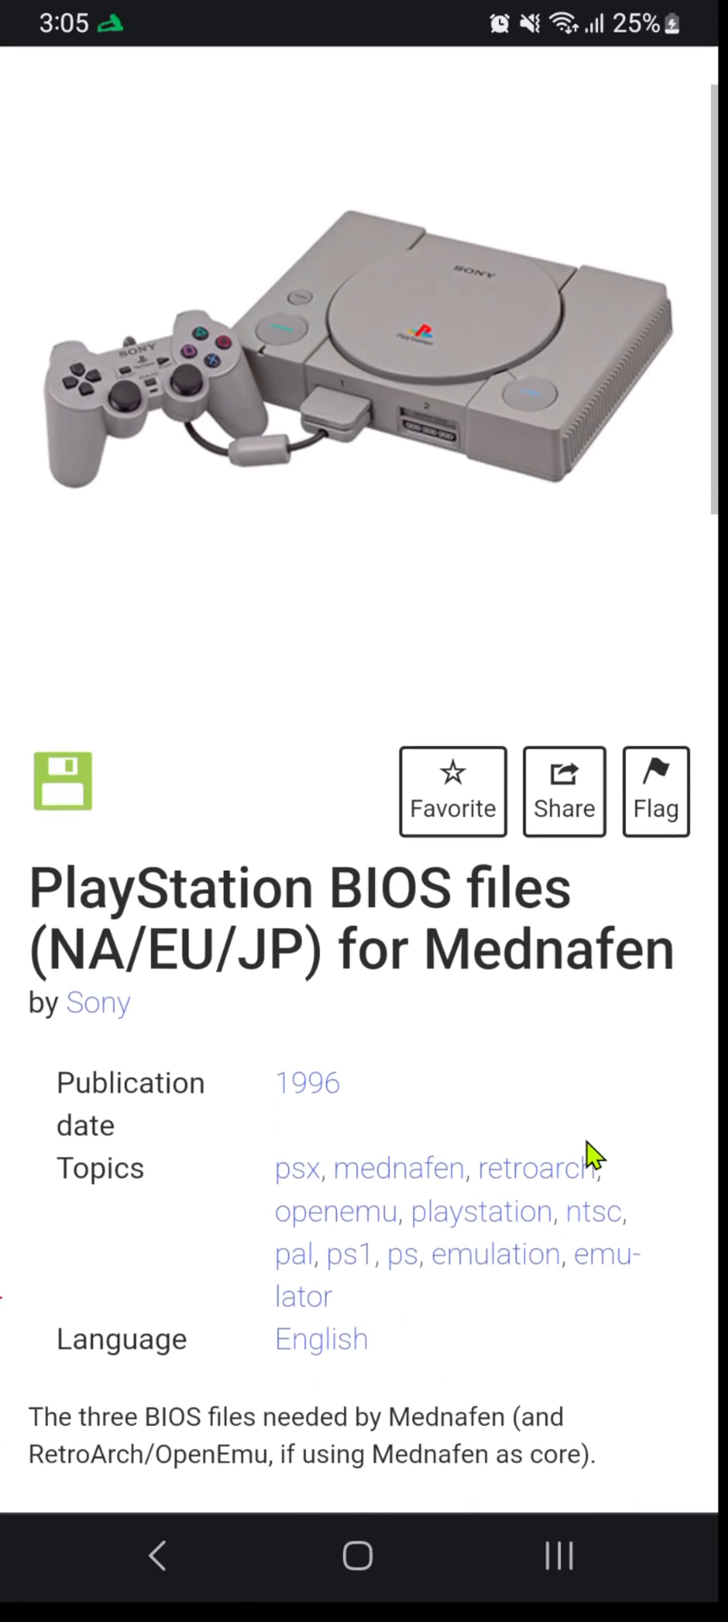
Download the item's full 11-file bundle (1.57 MB) from the Download Options section
{"action": "scroll", "scroll_direction": "down", "scroll_amount": 3}
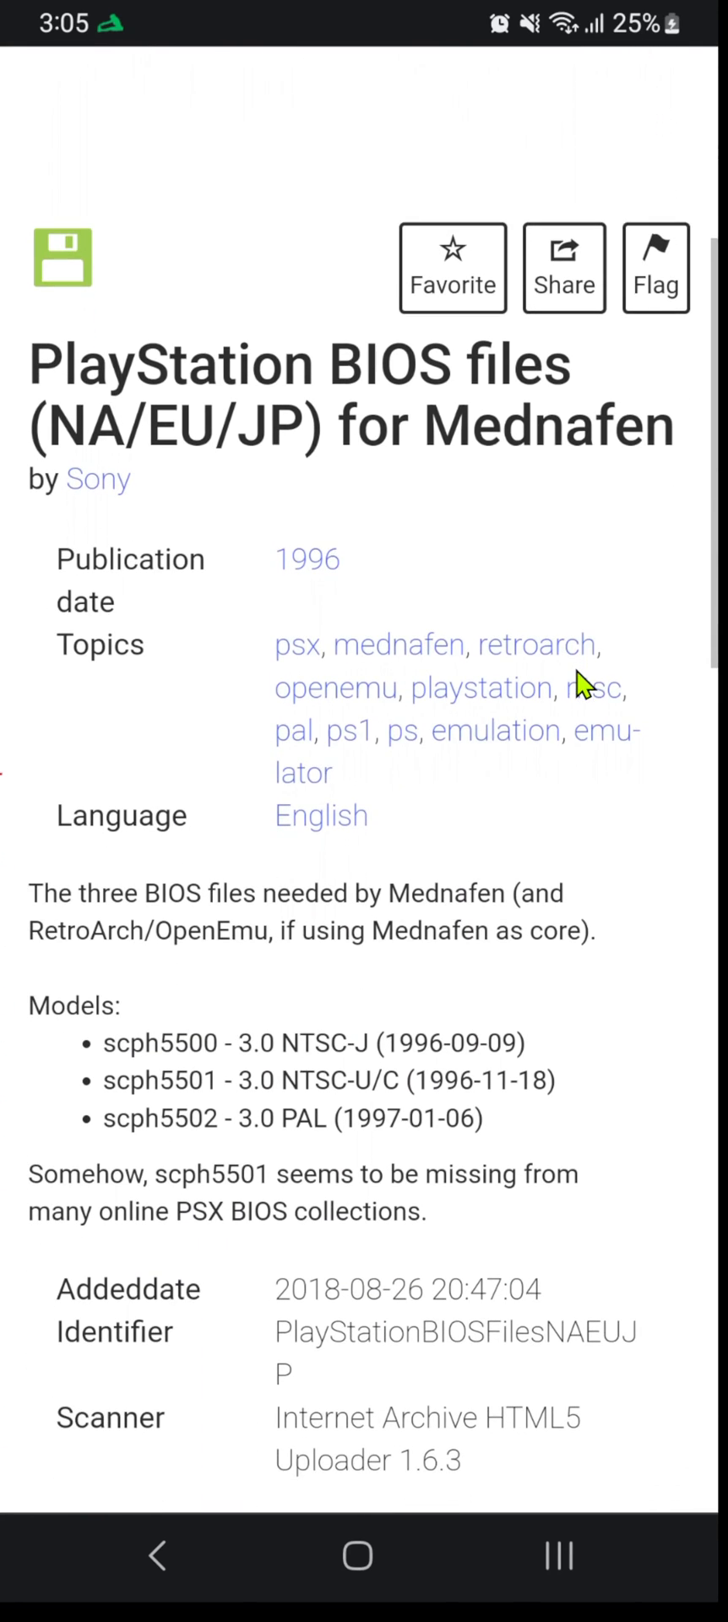
{"action": "scroll", "scroll_direction": "down", "scroll_amount": 3}
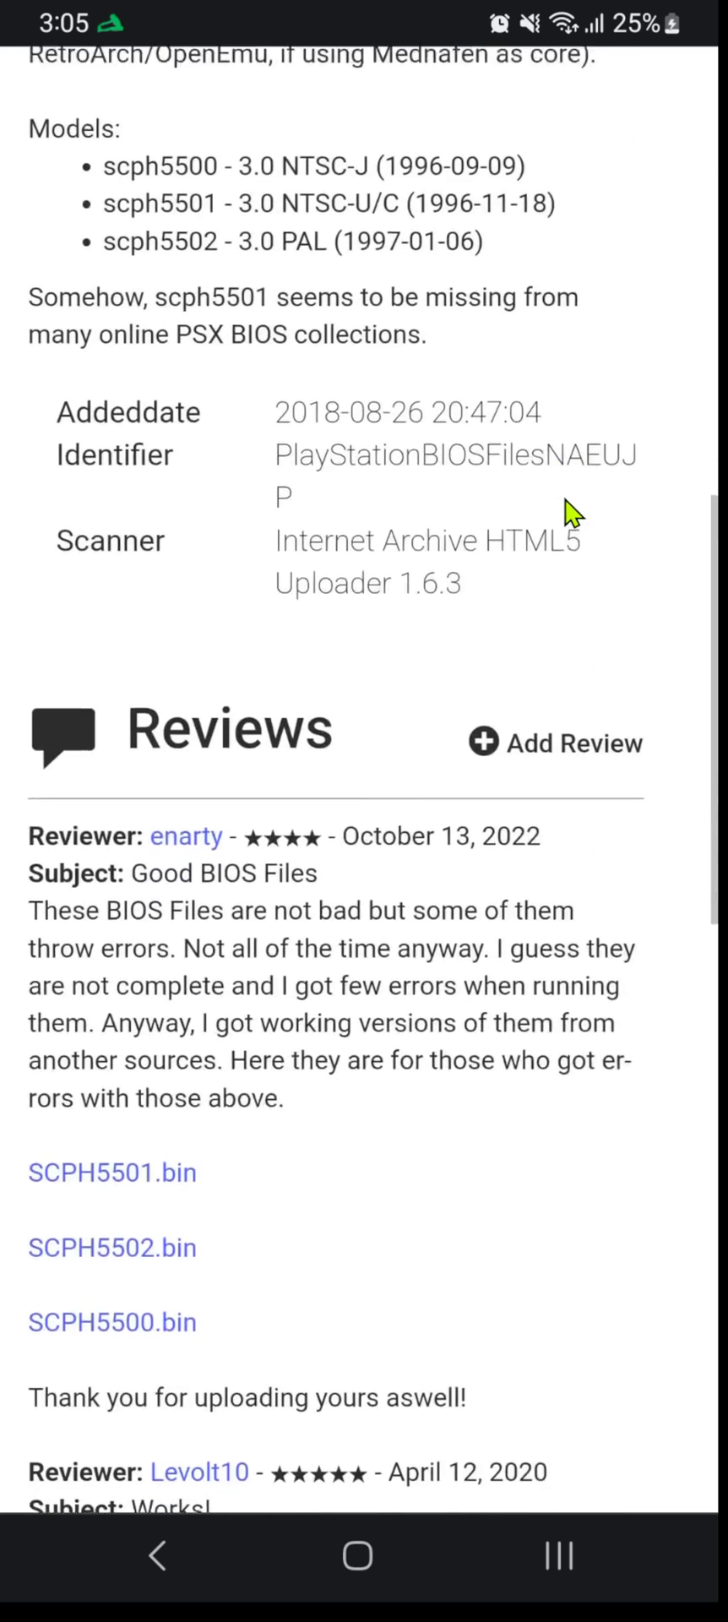
{"action": "scroll", "scroll_direction": "down", "scroll_amount": 3}
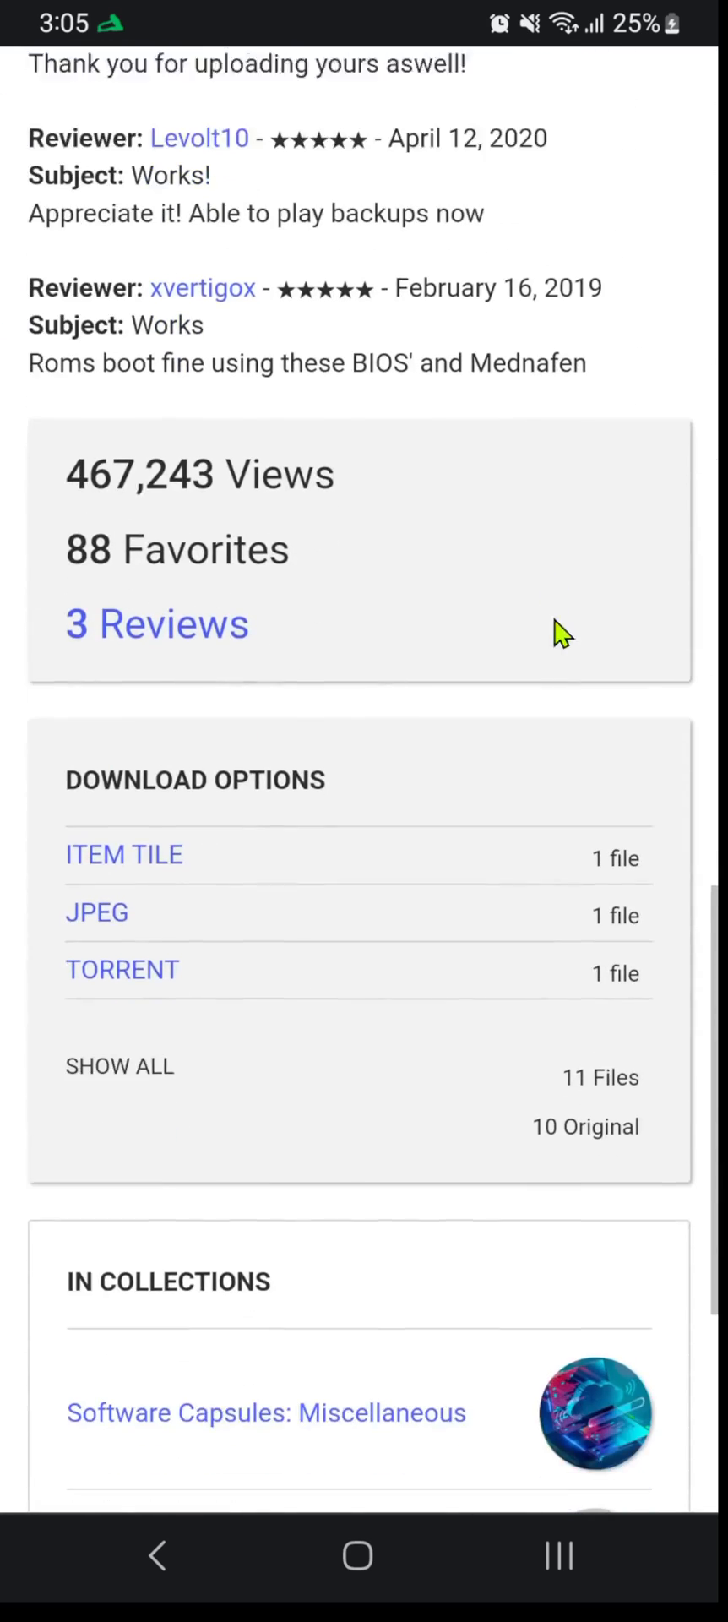
{"action": "scroll", "scroll_direction": "down", "scroll_amount": 3}
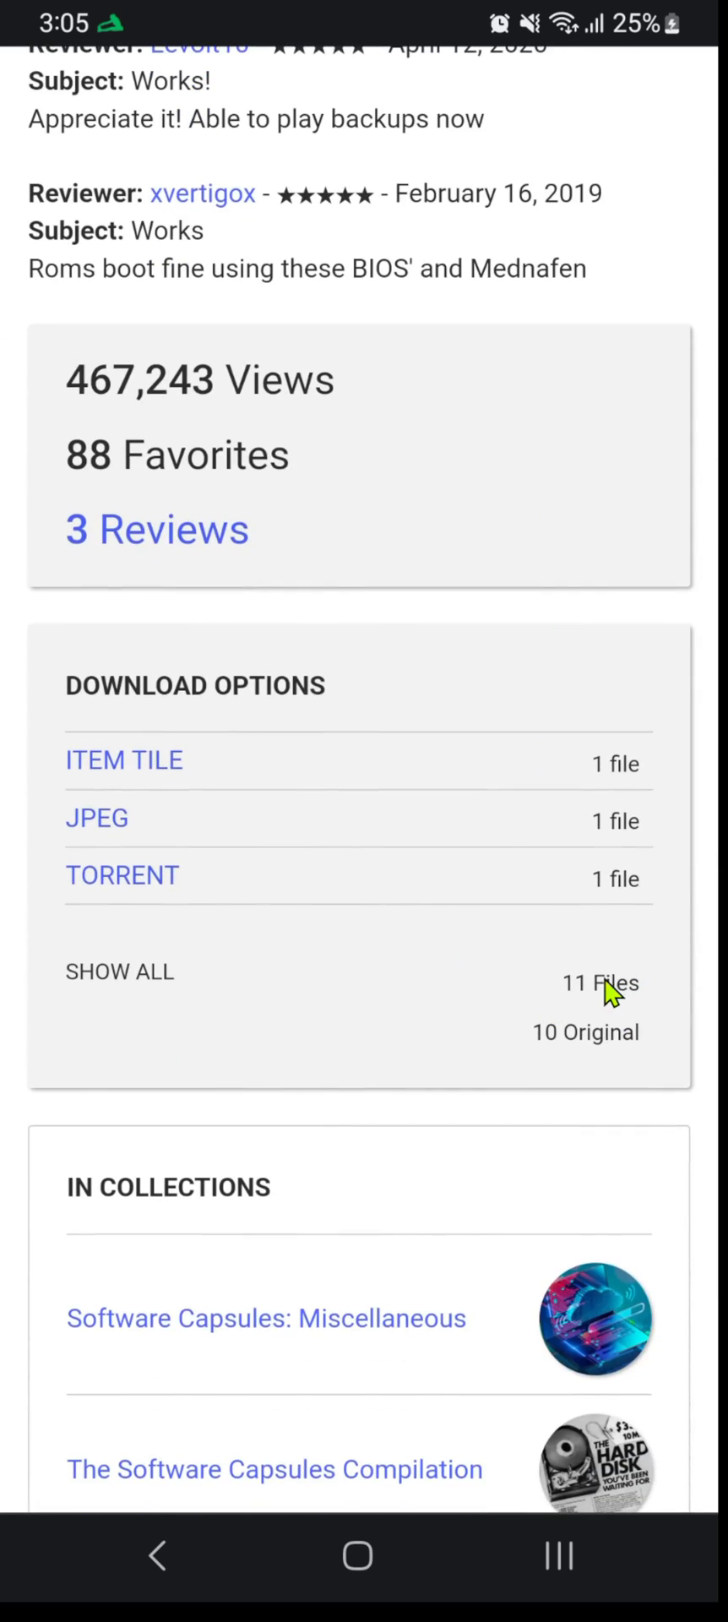
{"action": "left_click", "coordinate": [585, 981]}
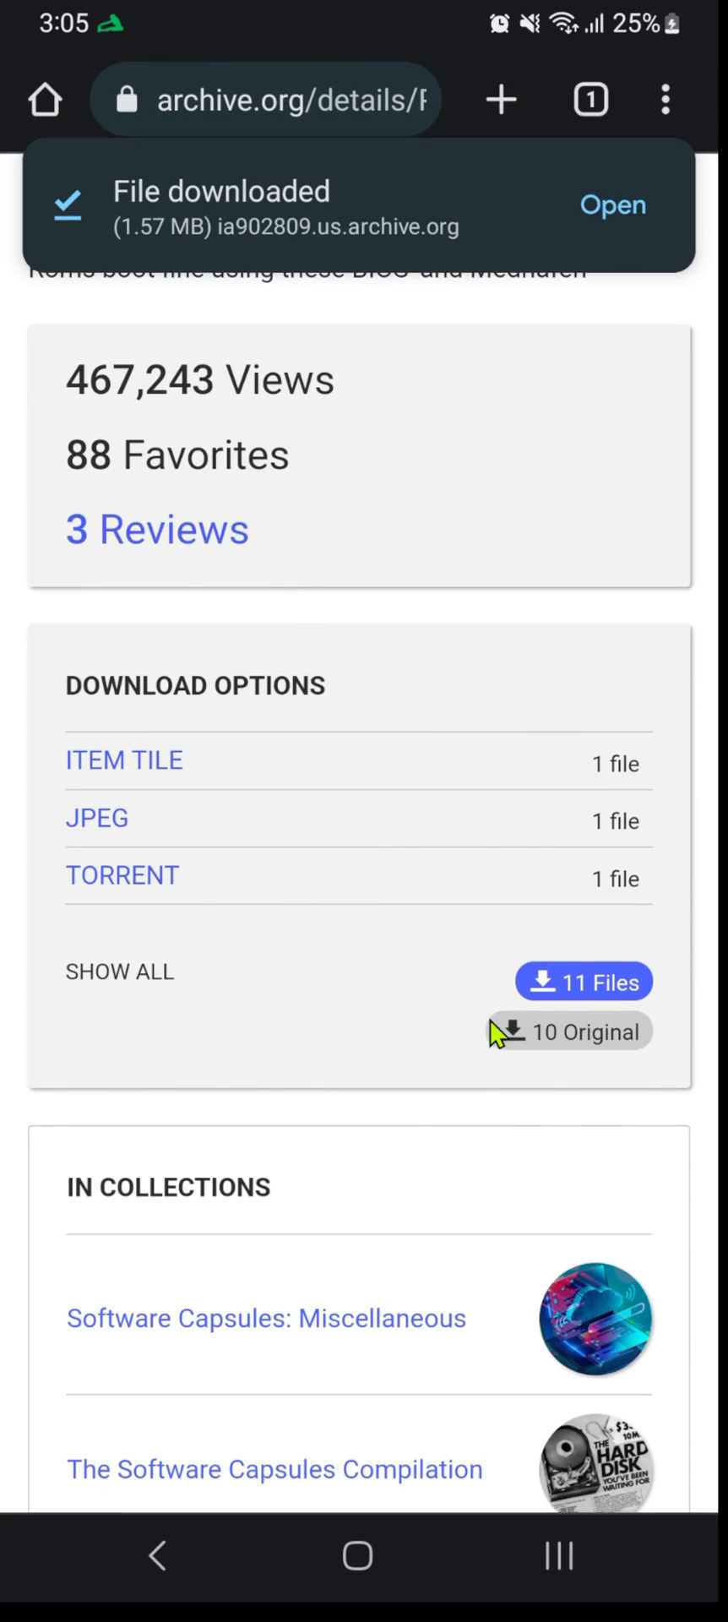
View the downloaded zip archive's contents in the My Files file manager
{"action": "left_click", "coordinate": [357, 1556]}
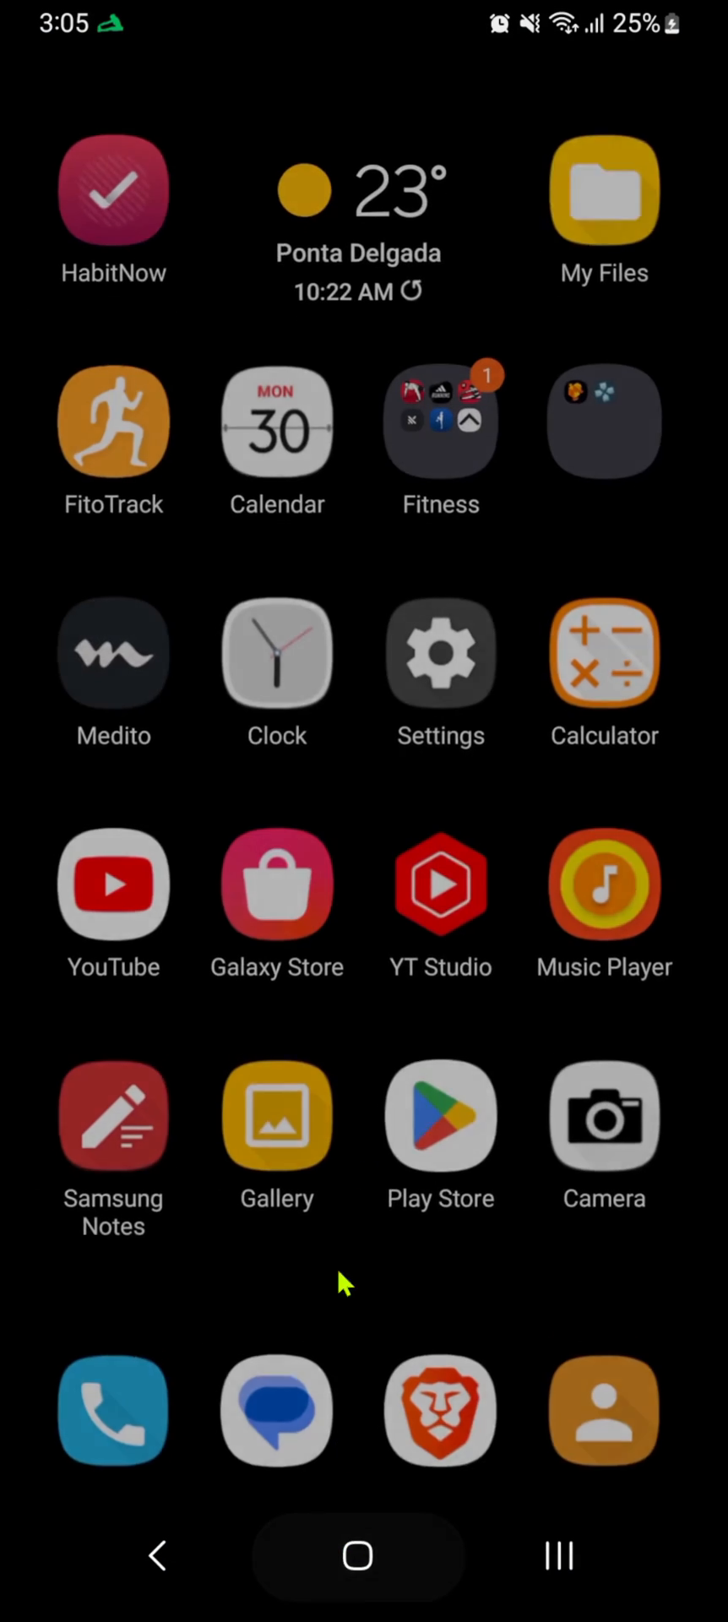
{"action": "left_click", "coordinate": [605, 187]}
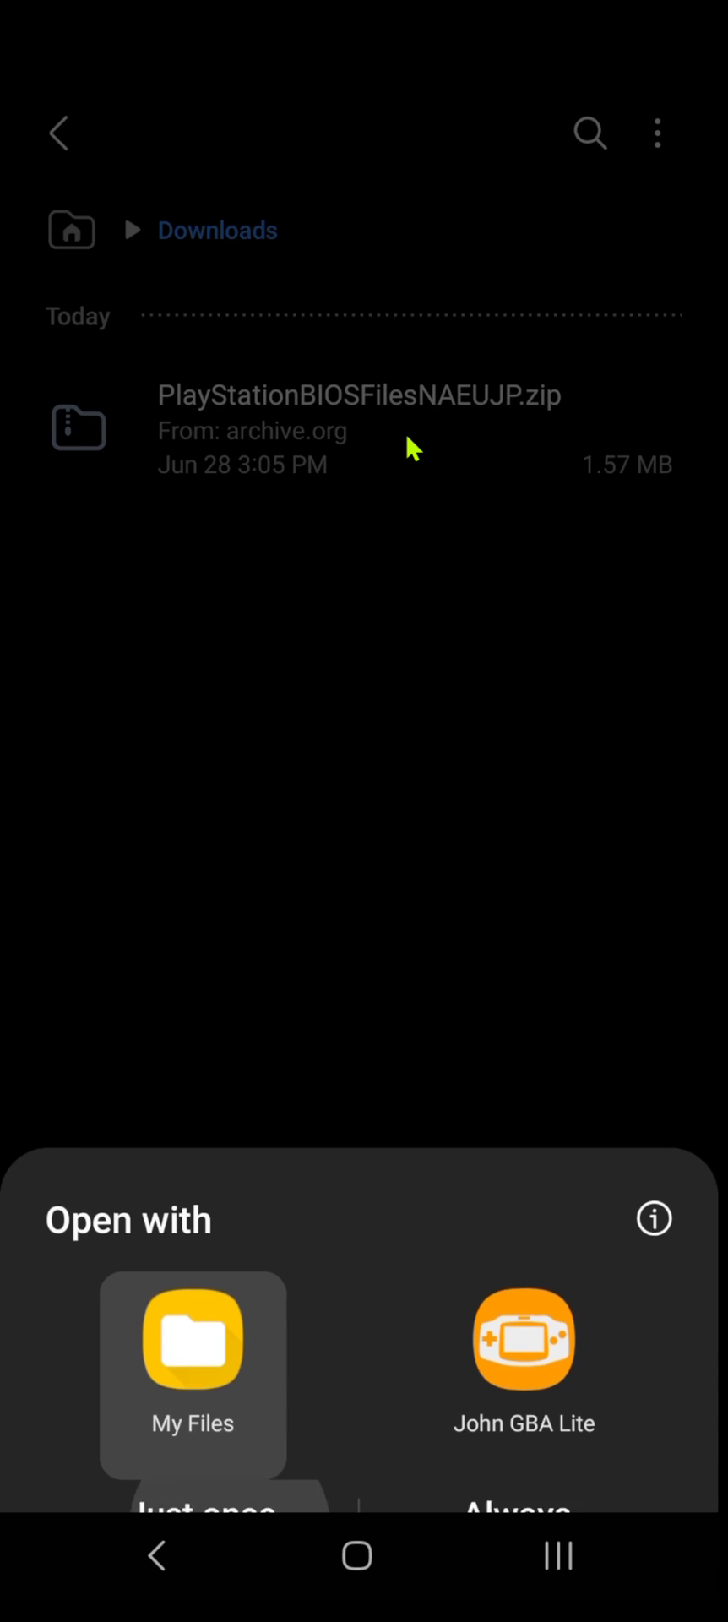
{"action": "left_click", "coordinate": [191, 1338]}
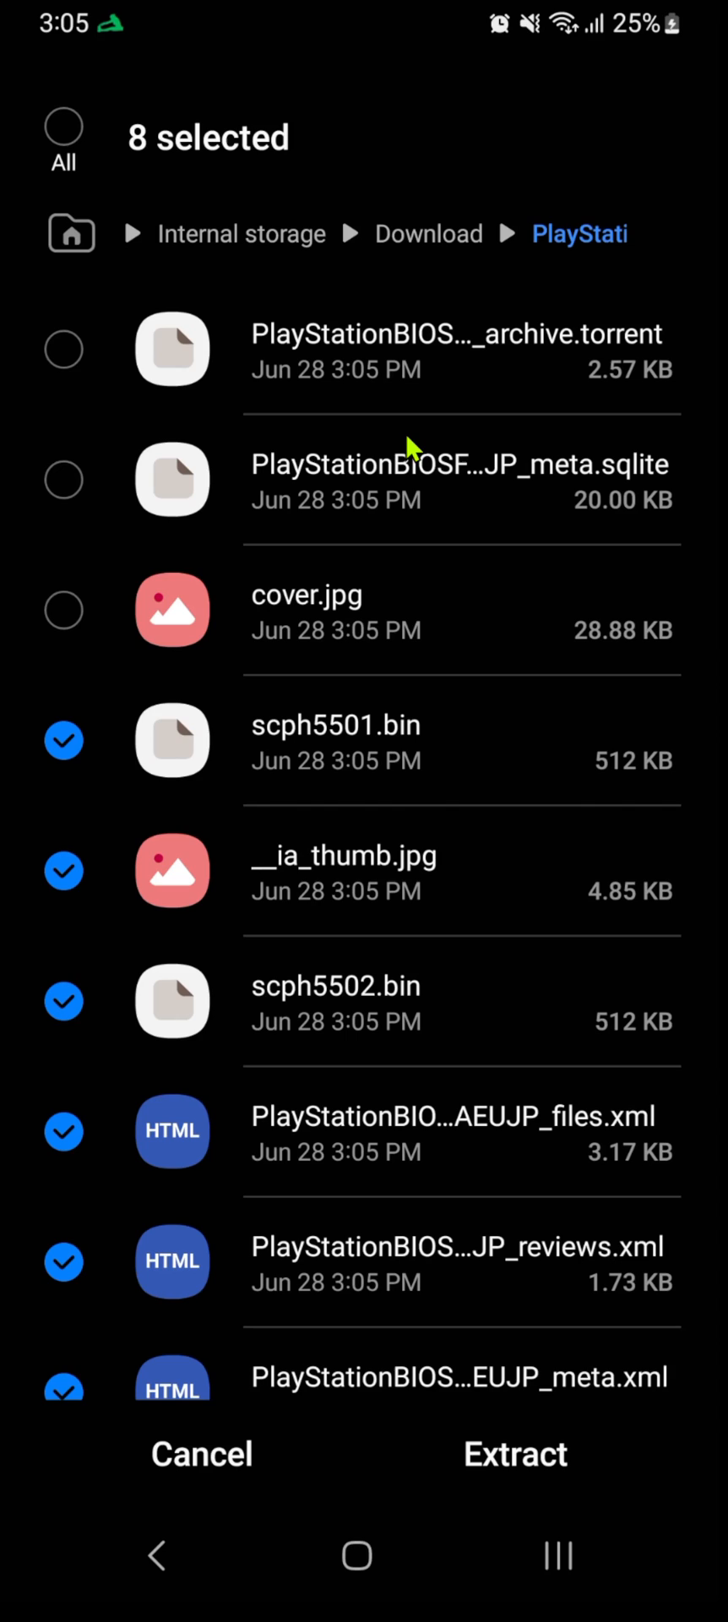
Extract only scph5500.bin, scph5501.bin and scph5502.bin into a new Duckbios folder
{"action": "left_click", "coordinate": [63, 871]}
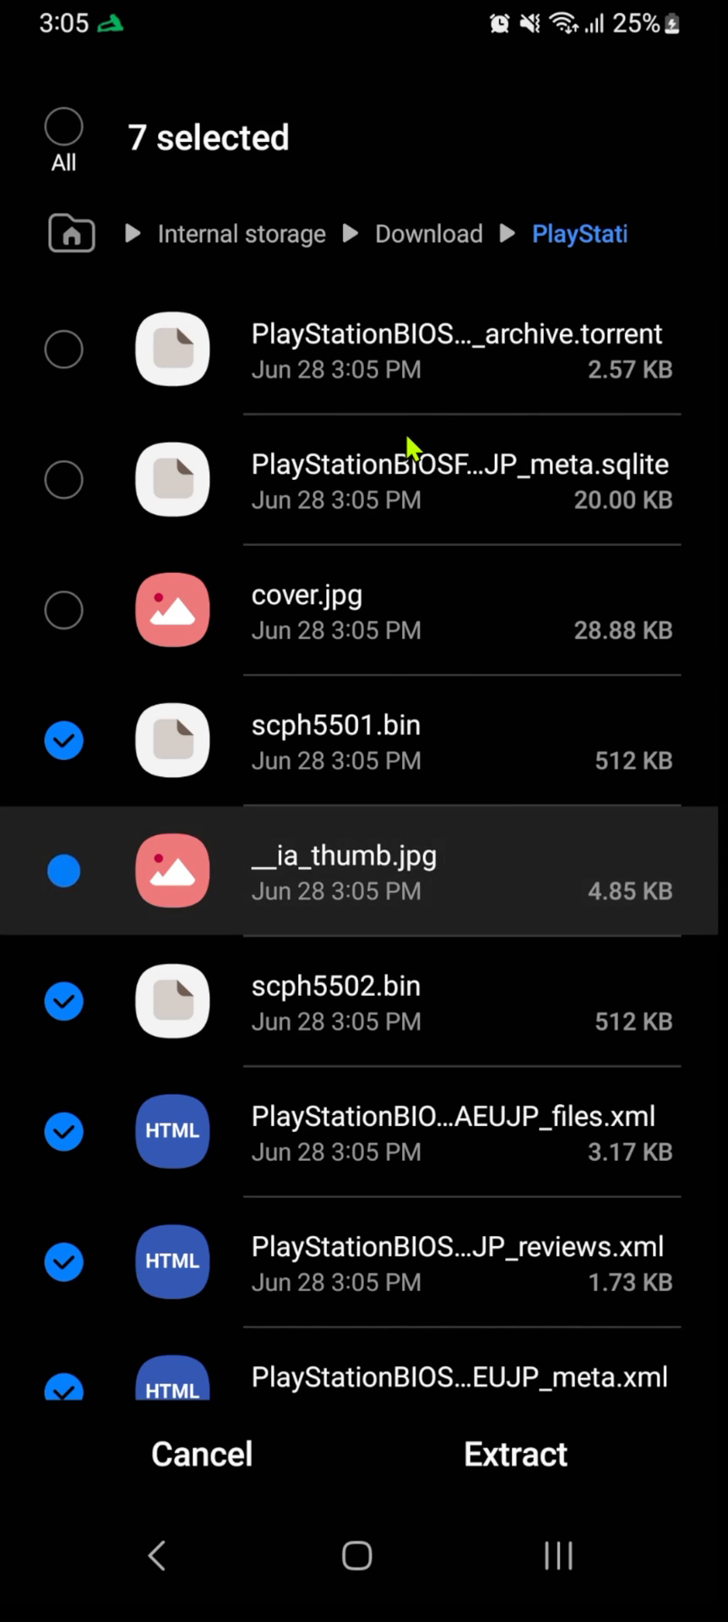
{"action": "scroll", "scroll_direction": "down", "scroll_amount": 3}
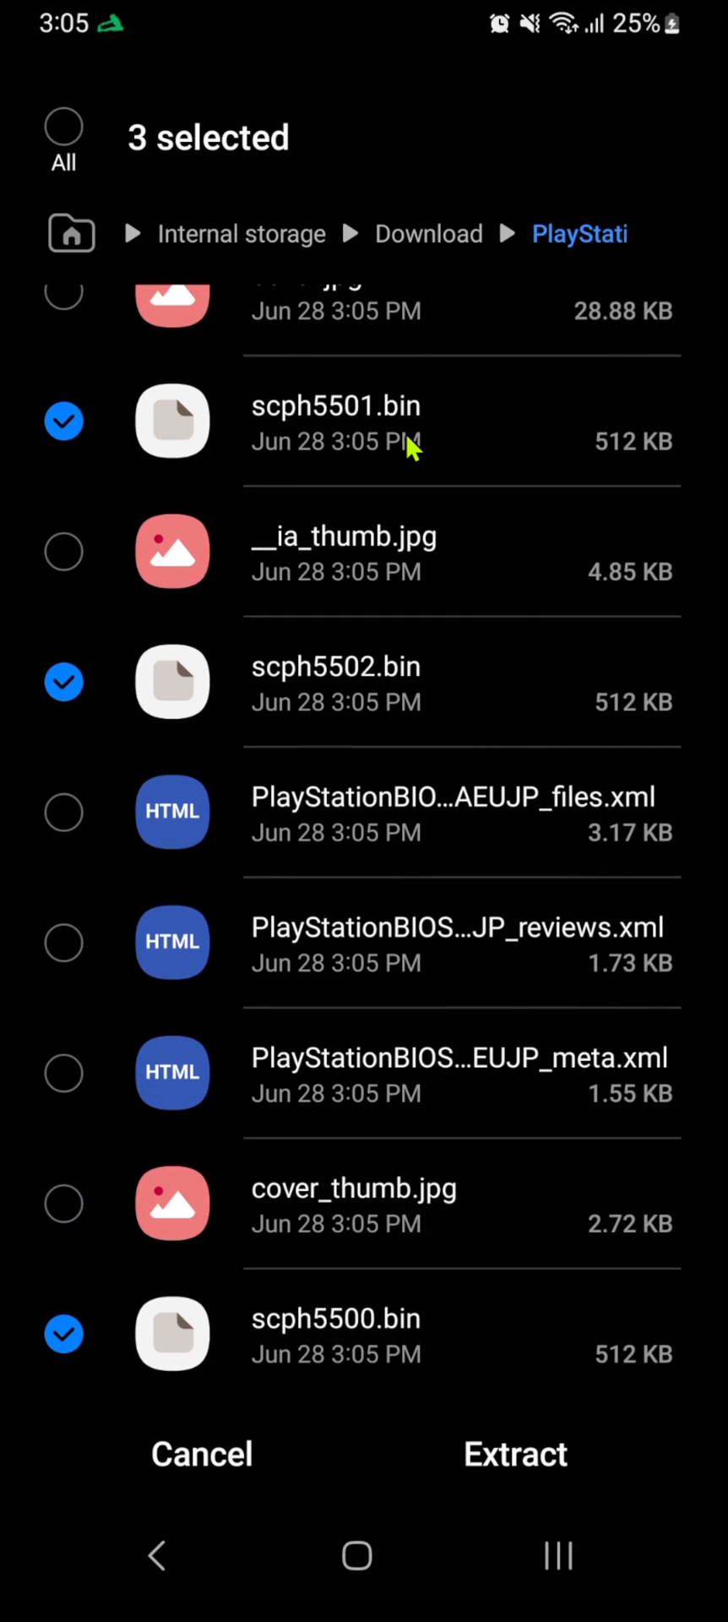
{"action": "left_click", "coordinate": [514, 1454]}
{"action": "type", "text": "Duckbios"}
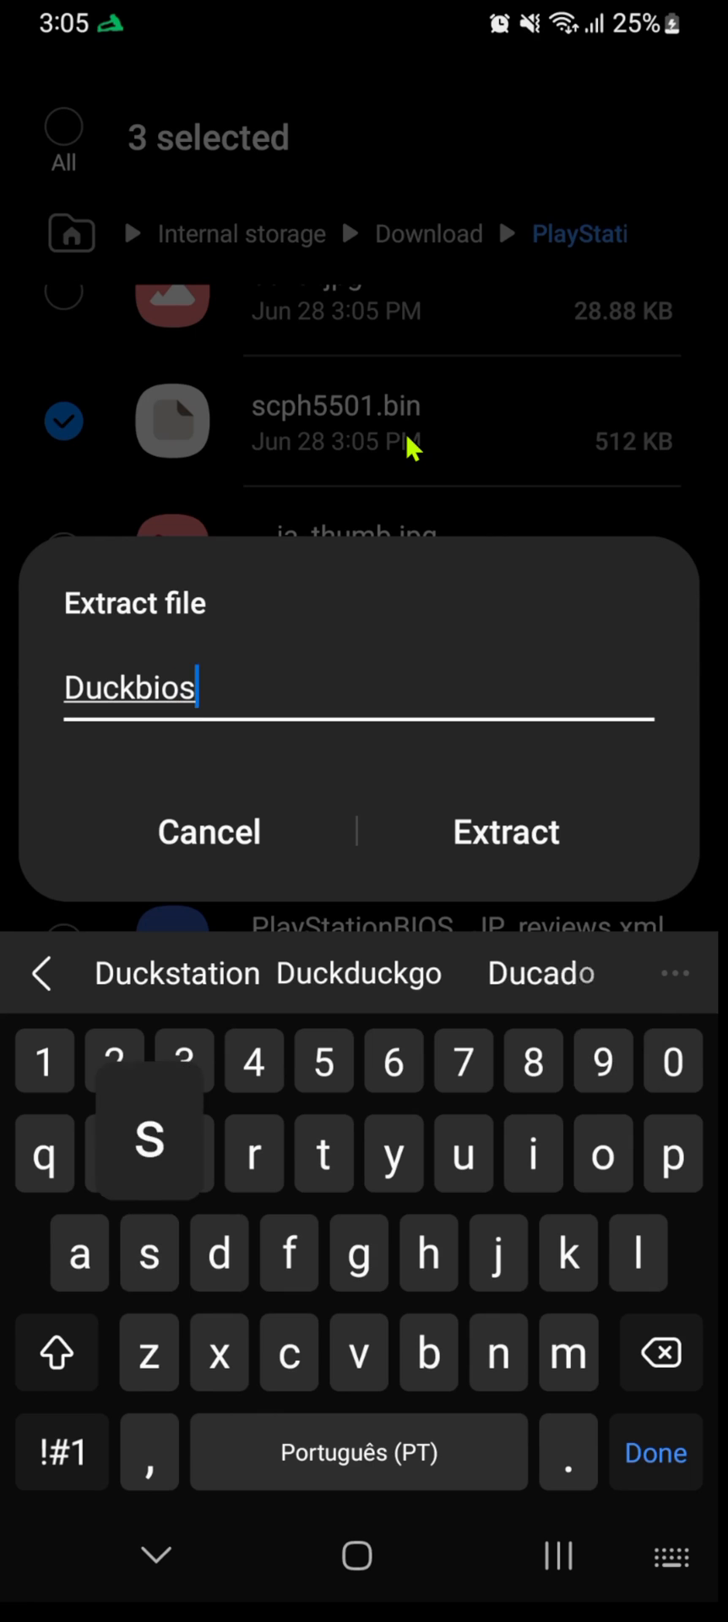
{"action": "left_click", "coordinate": [505, 834]}
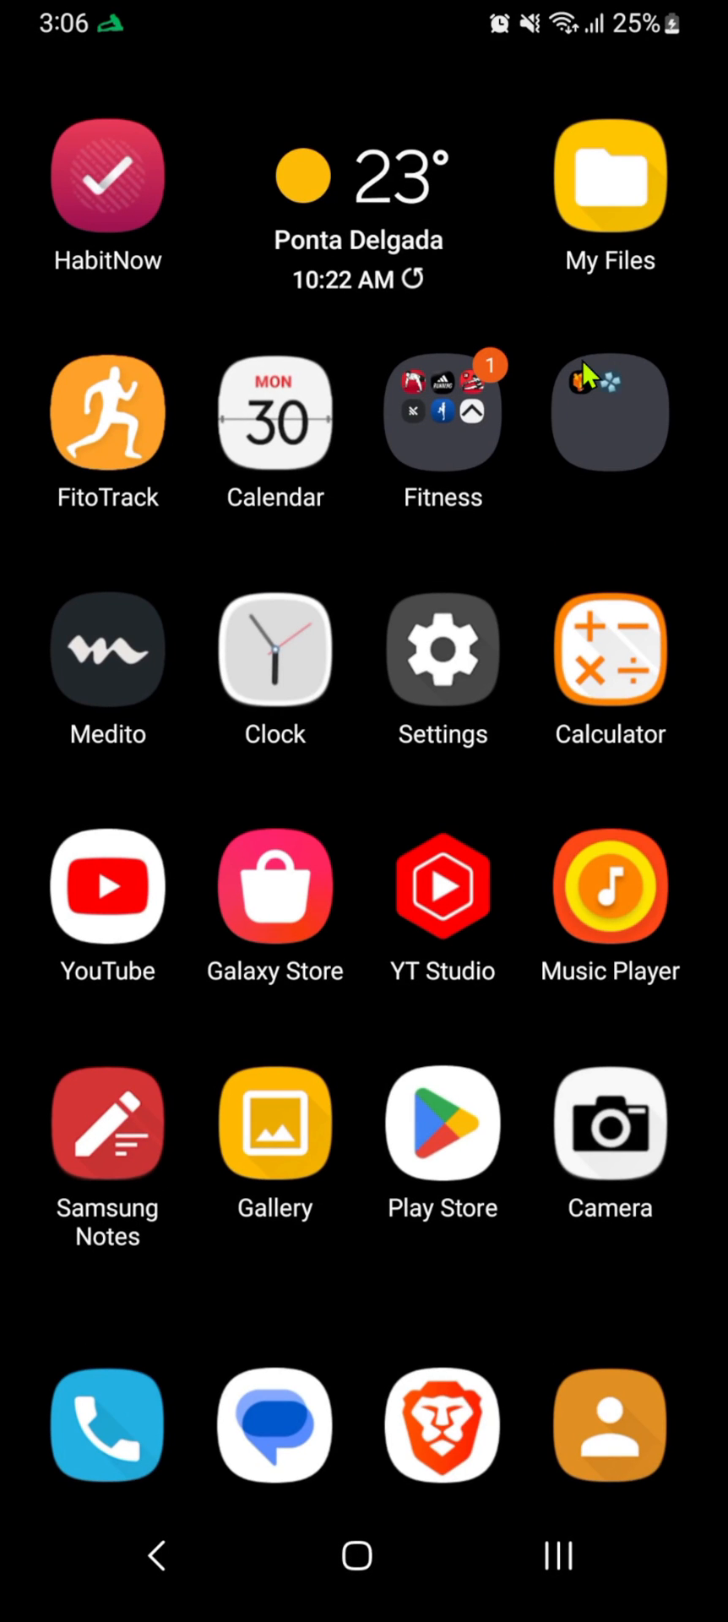
Launch DuckStation and reach the BIOS page of its App Settings
{"action": "left_click", "coordinate": [610, 413]}
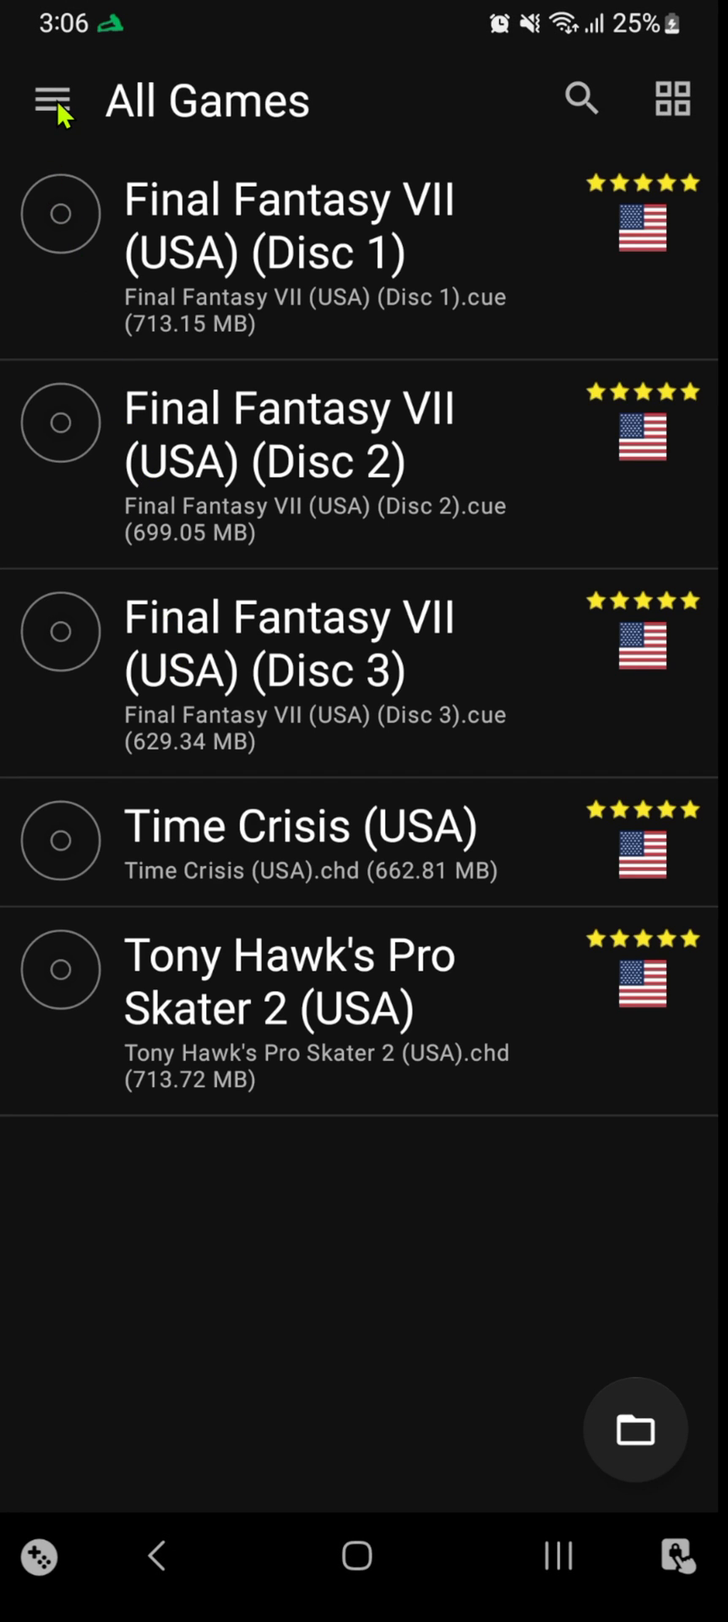
{"action": "mouse_move", "coordinate": [81, 113]}
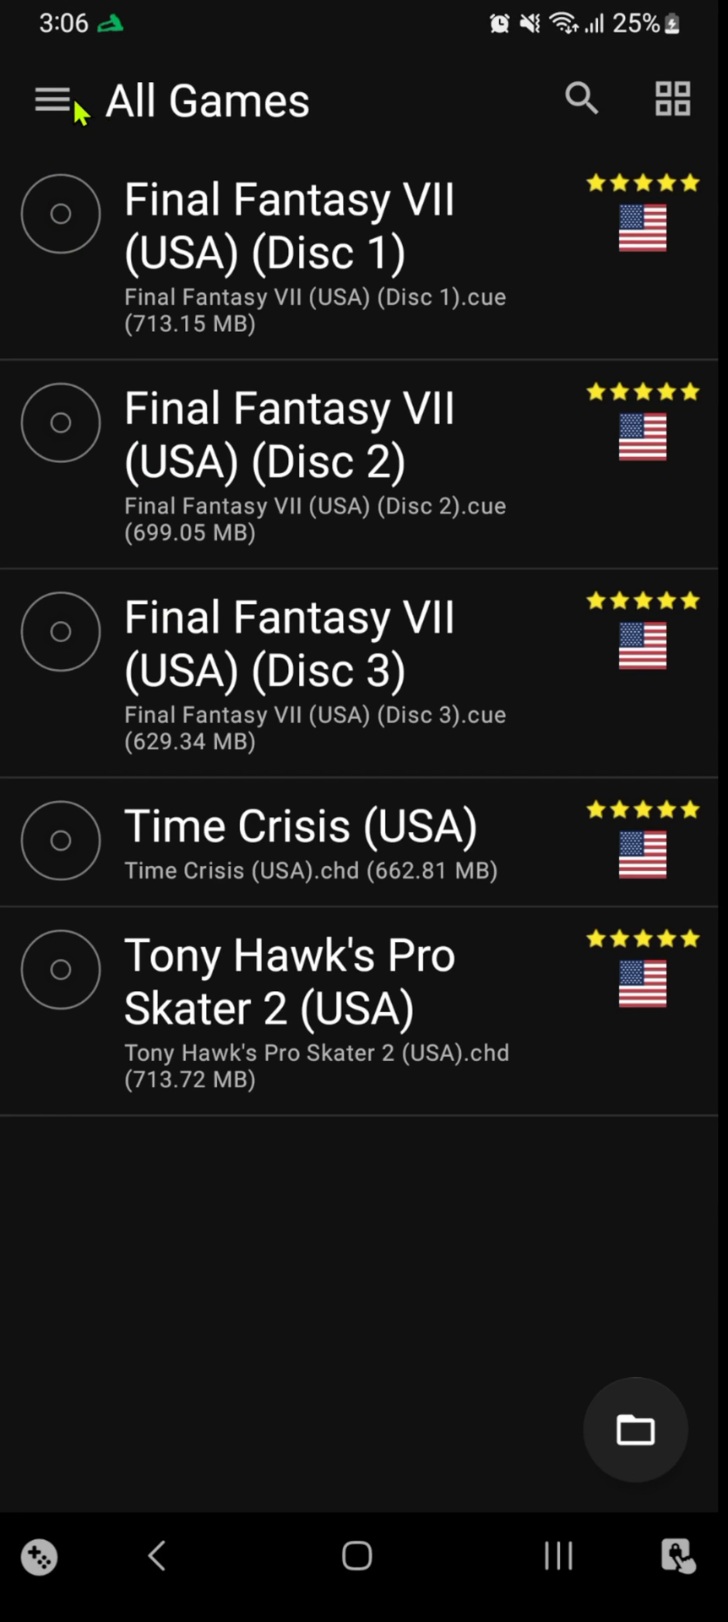
{"action": "left_click", "coordinate": [54, 100]}
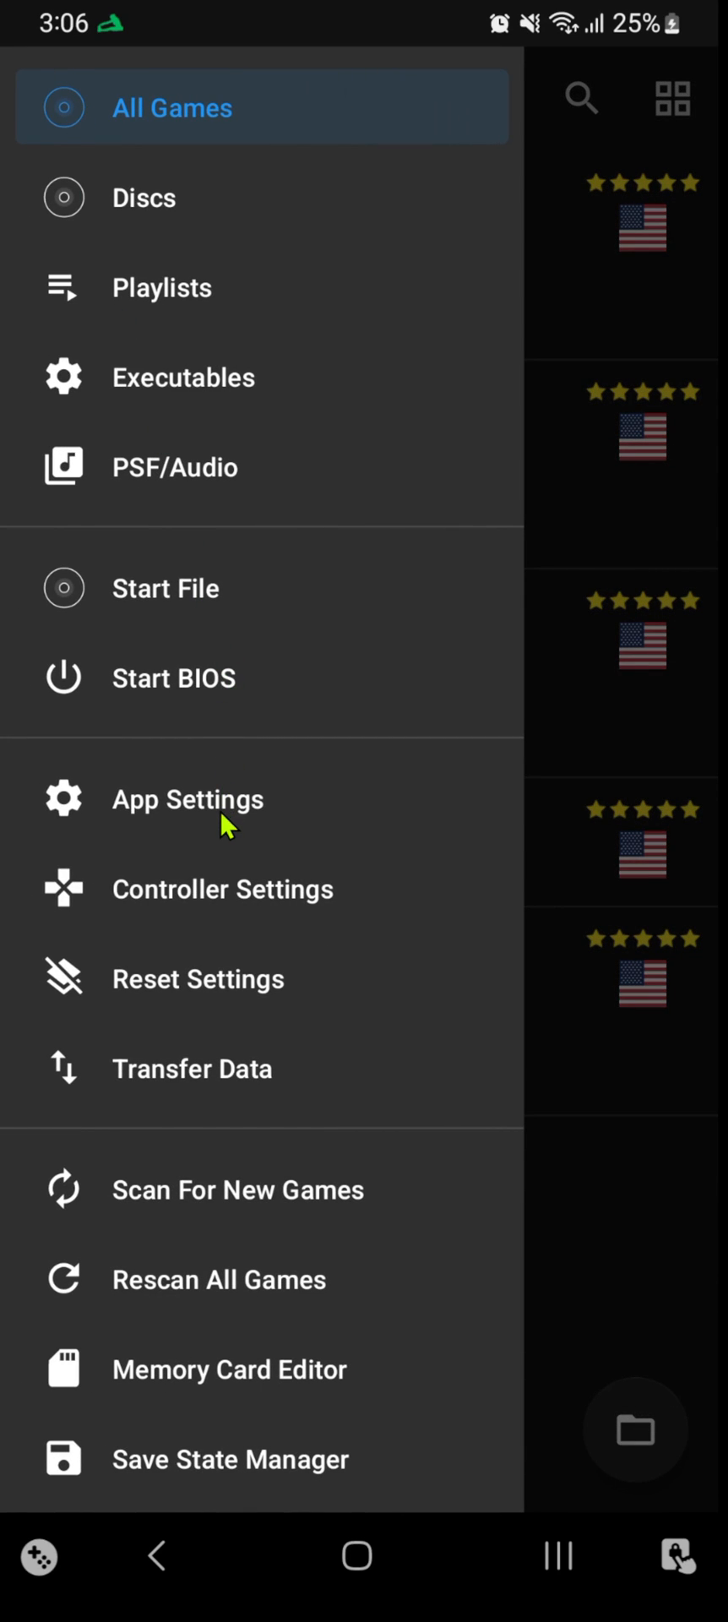
{"action": "left_click", "coordinate": [187, 800]}
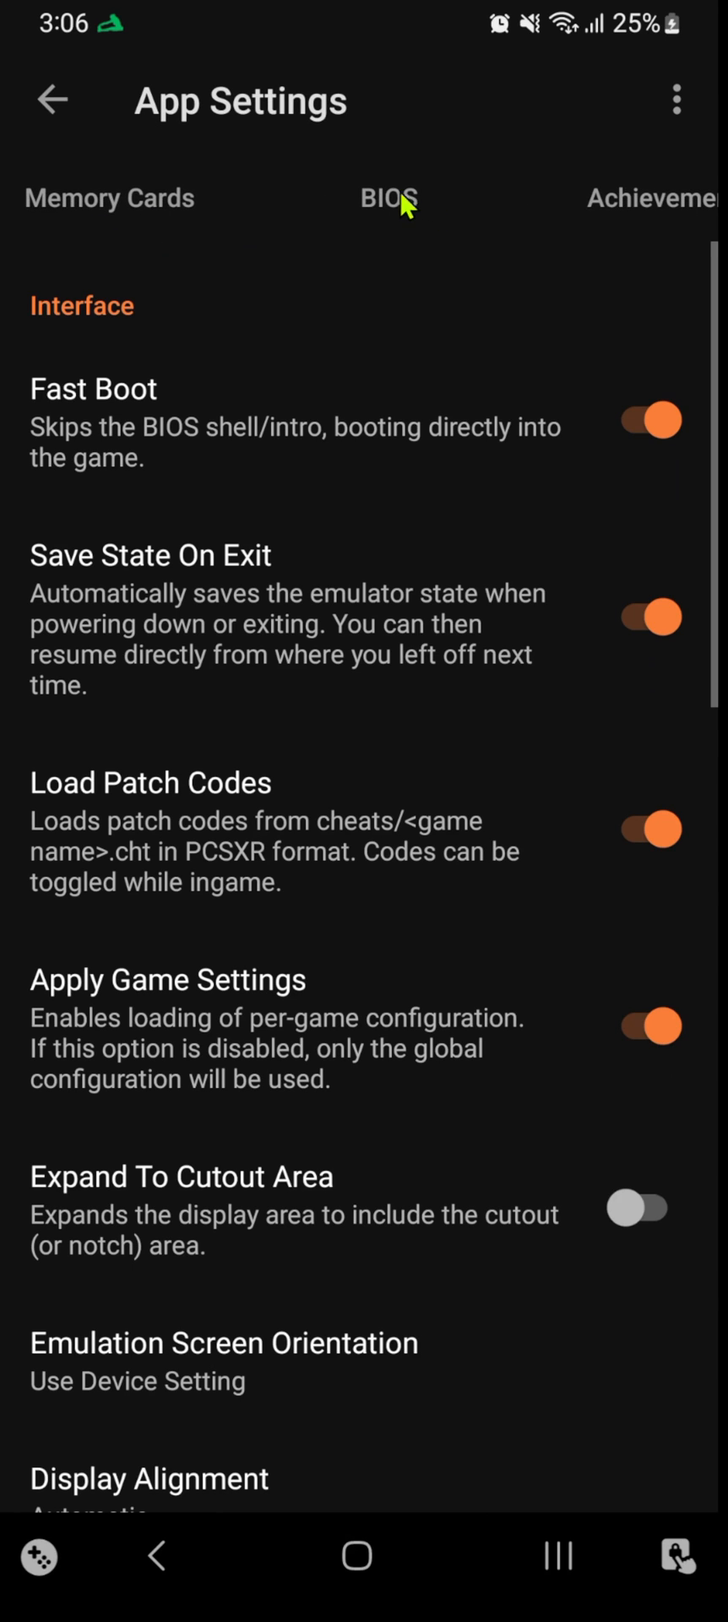
{"action": "left_click", "coordinate": [385, 198]}
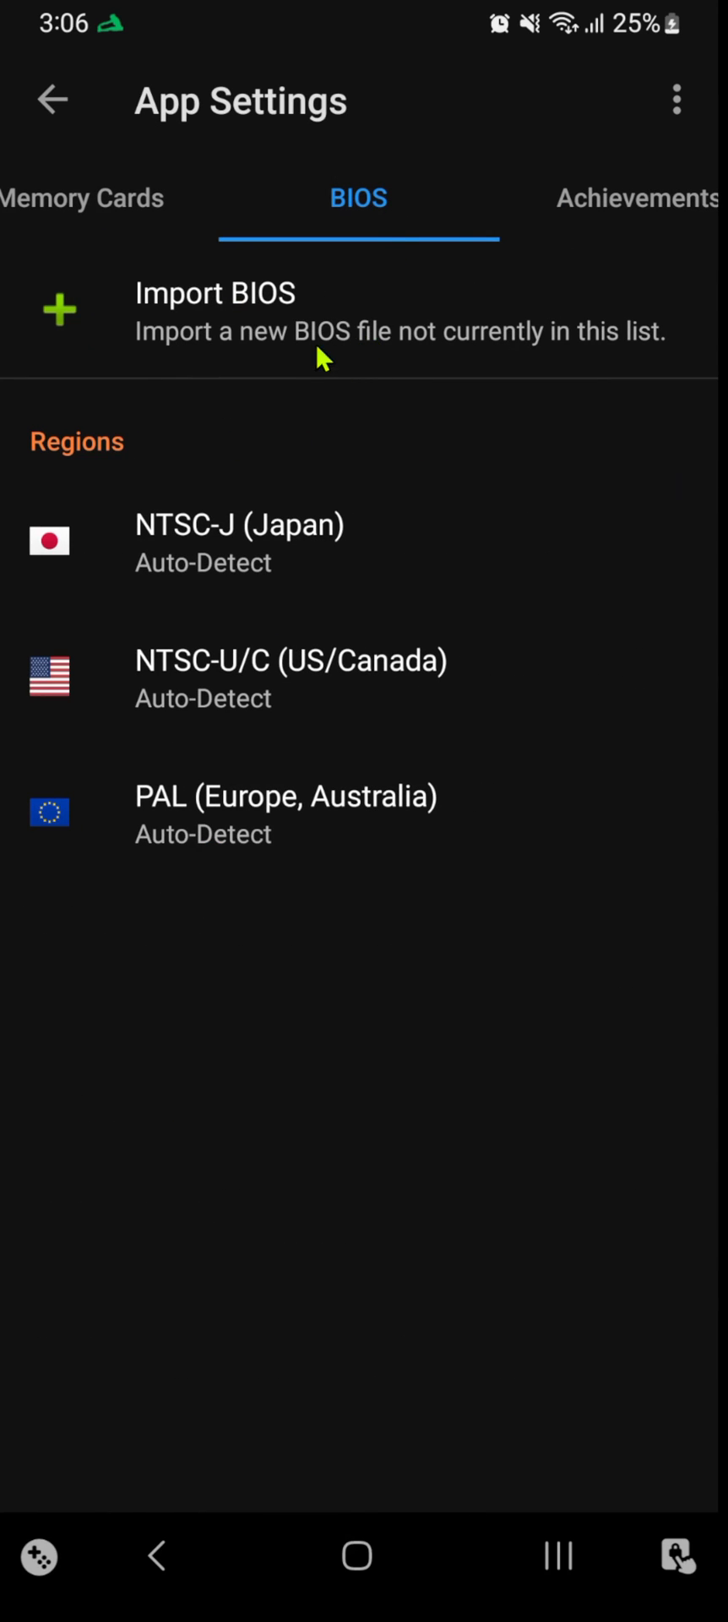
{"action": "mouse_move", "coordinate": [382, 278]}
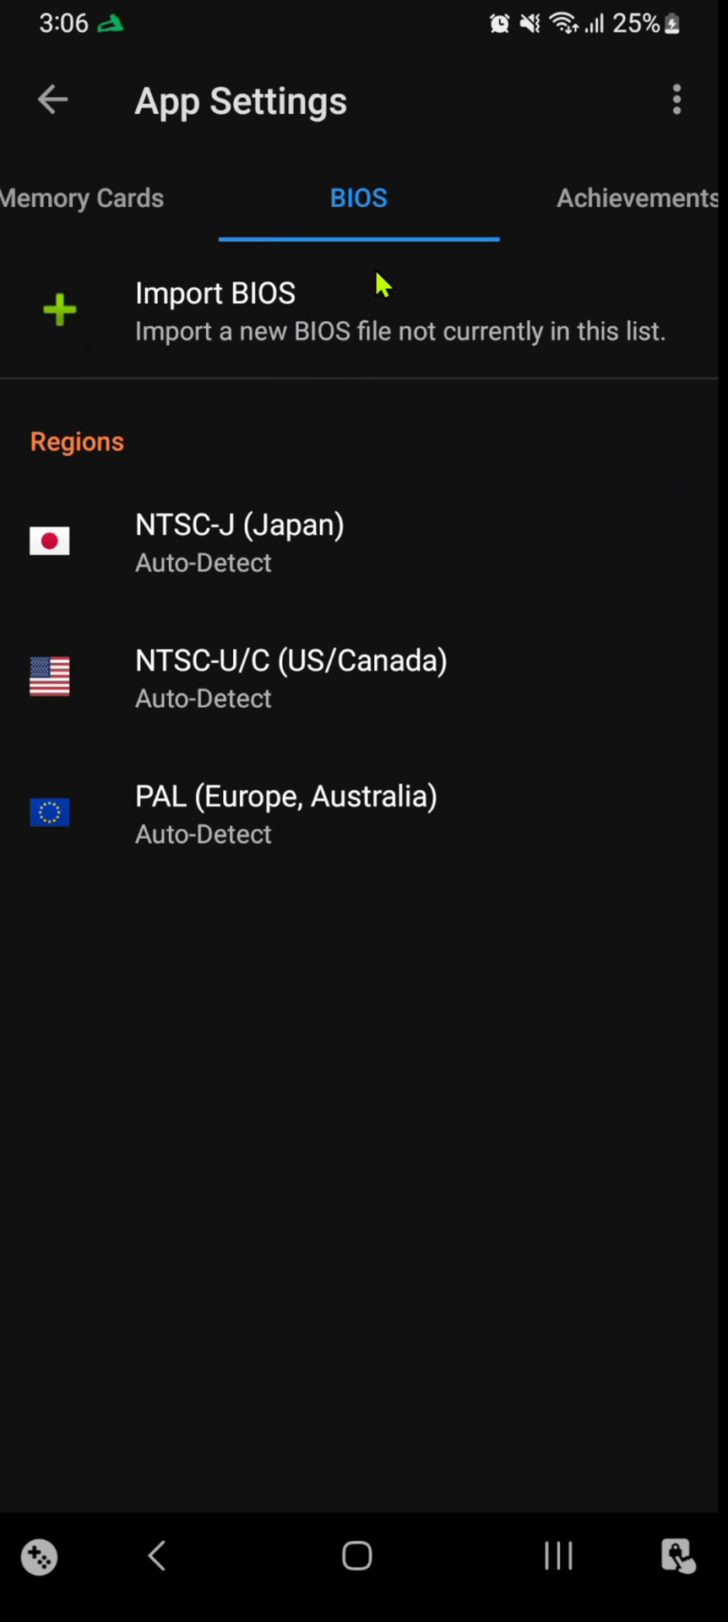
{"action": "mouse_move", "coordinate": [350, 356]}
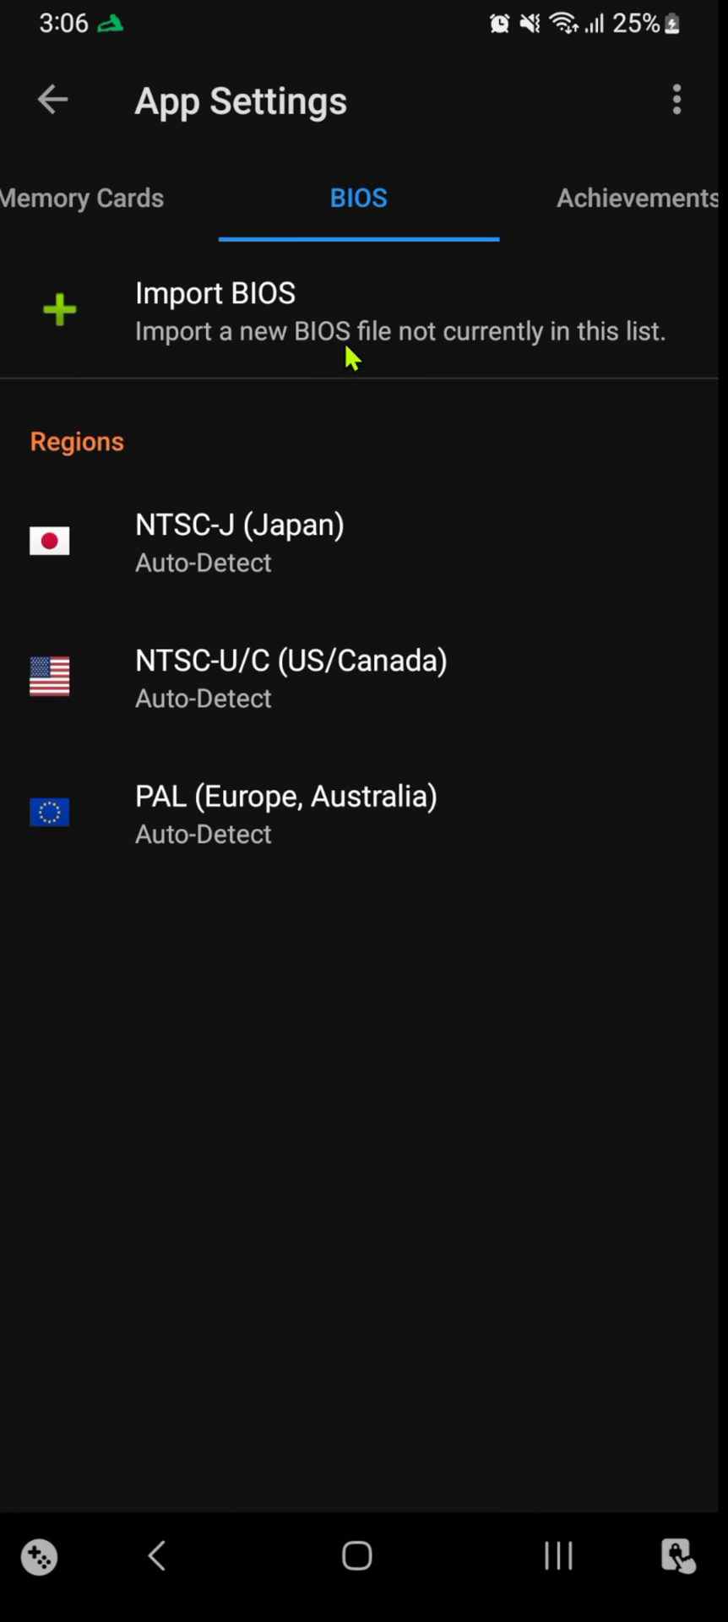
Start a BIOS import and browse to Downloads > Duckbios
{"action": "left_click", "coordinate": [214, 311]}
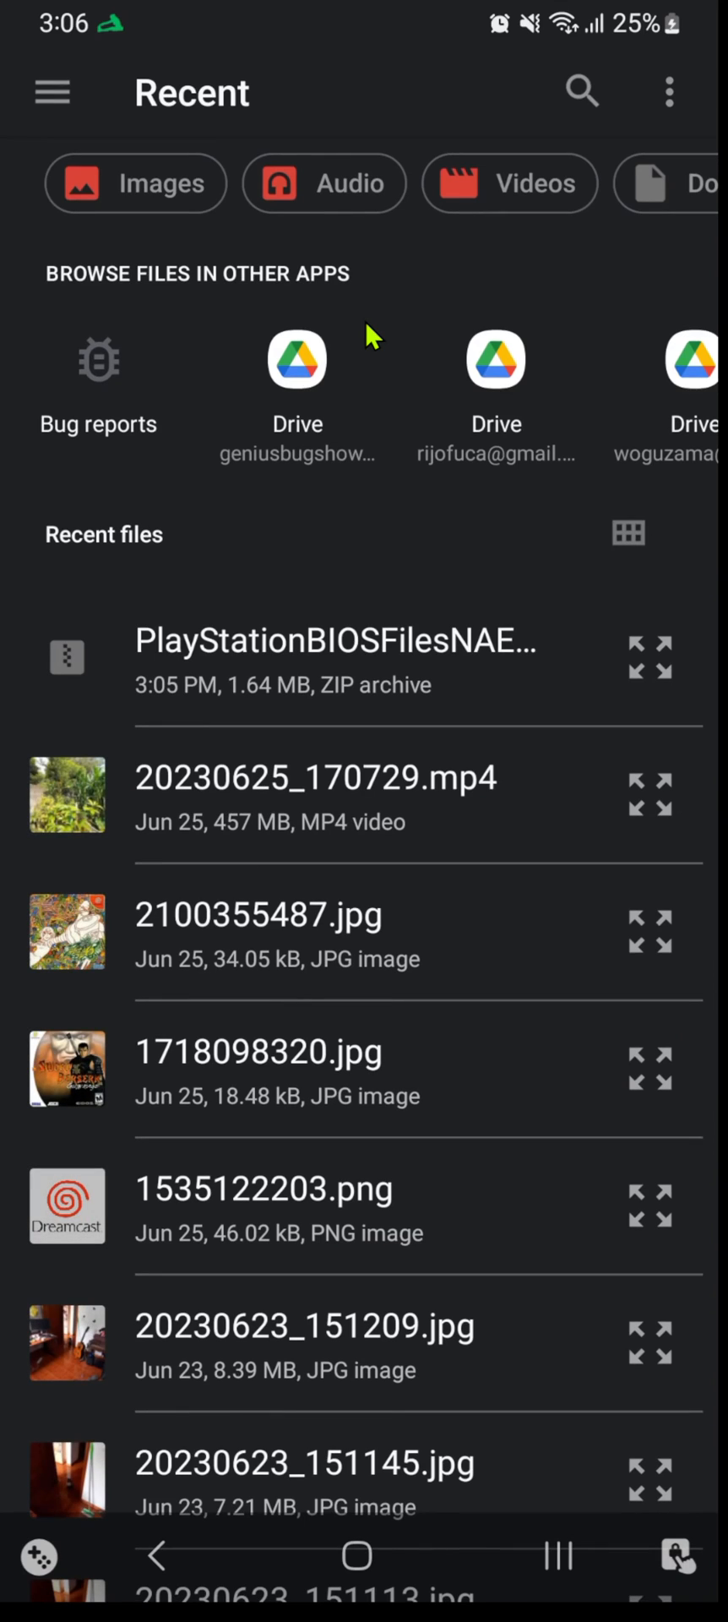
{"action": "left_click", "coordinate": [50, 91]}
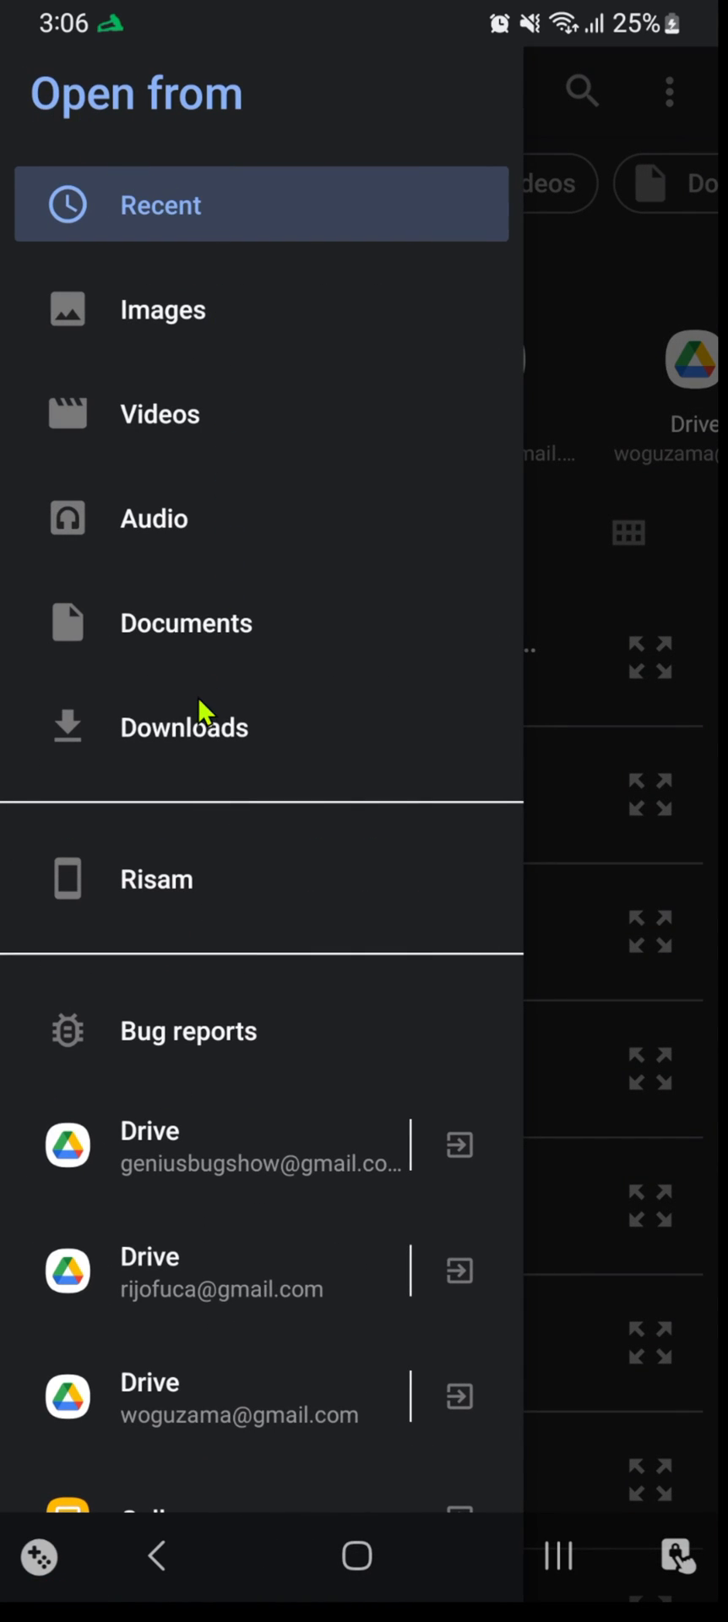
{"action": "left_click", "coordinate": [185, 727]}
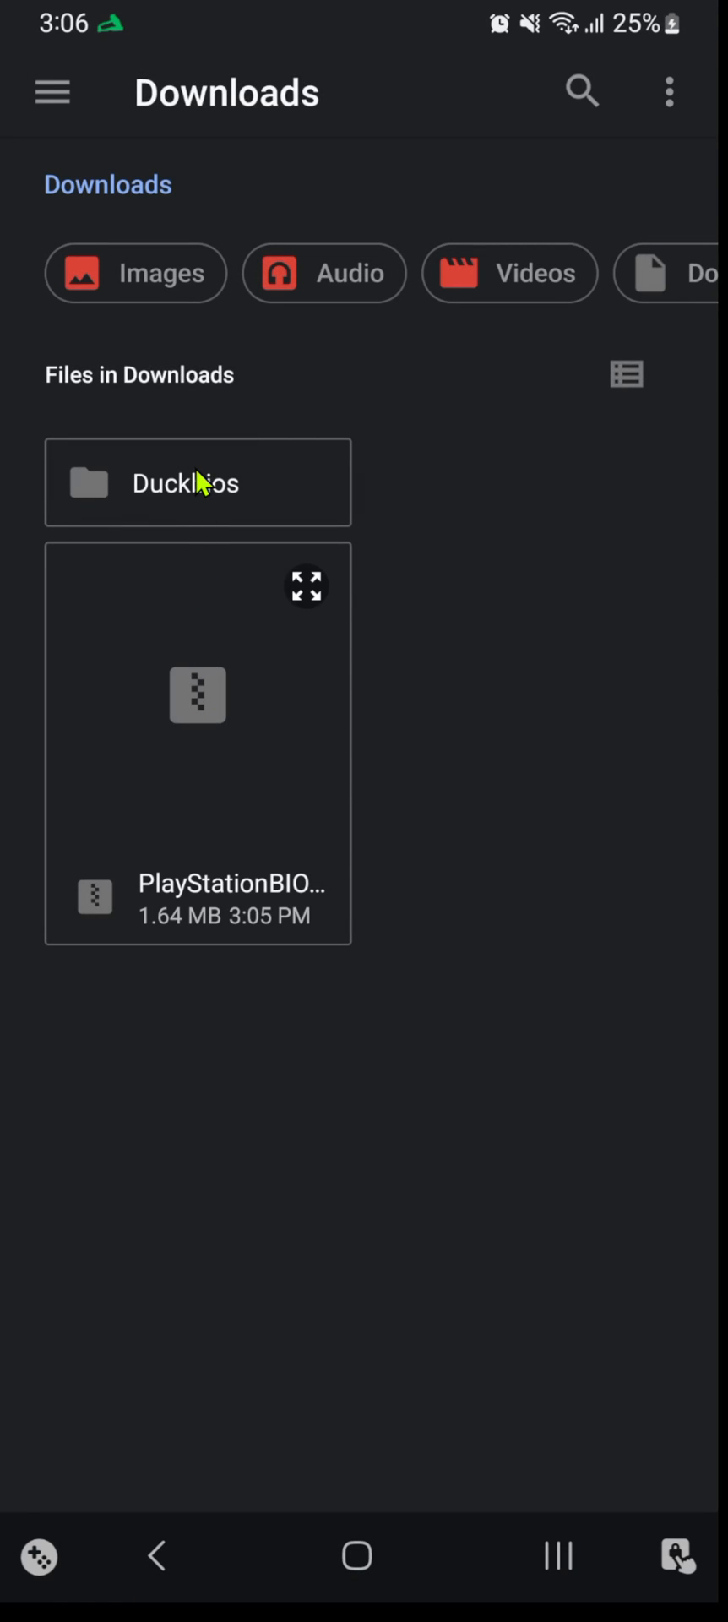
{"action": "left_click", "coordinate": [185, 482]}
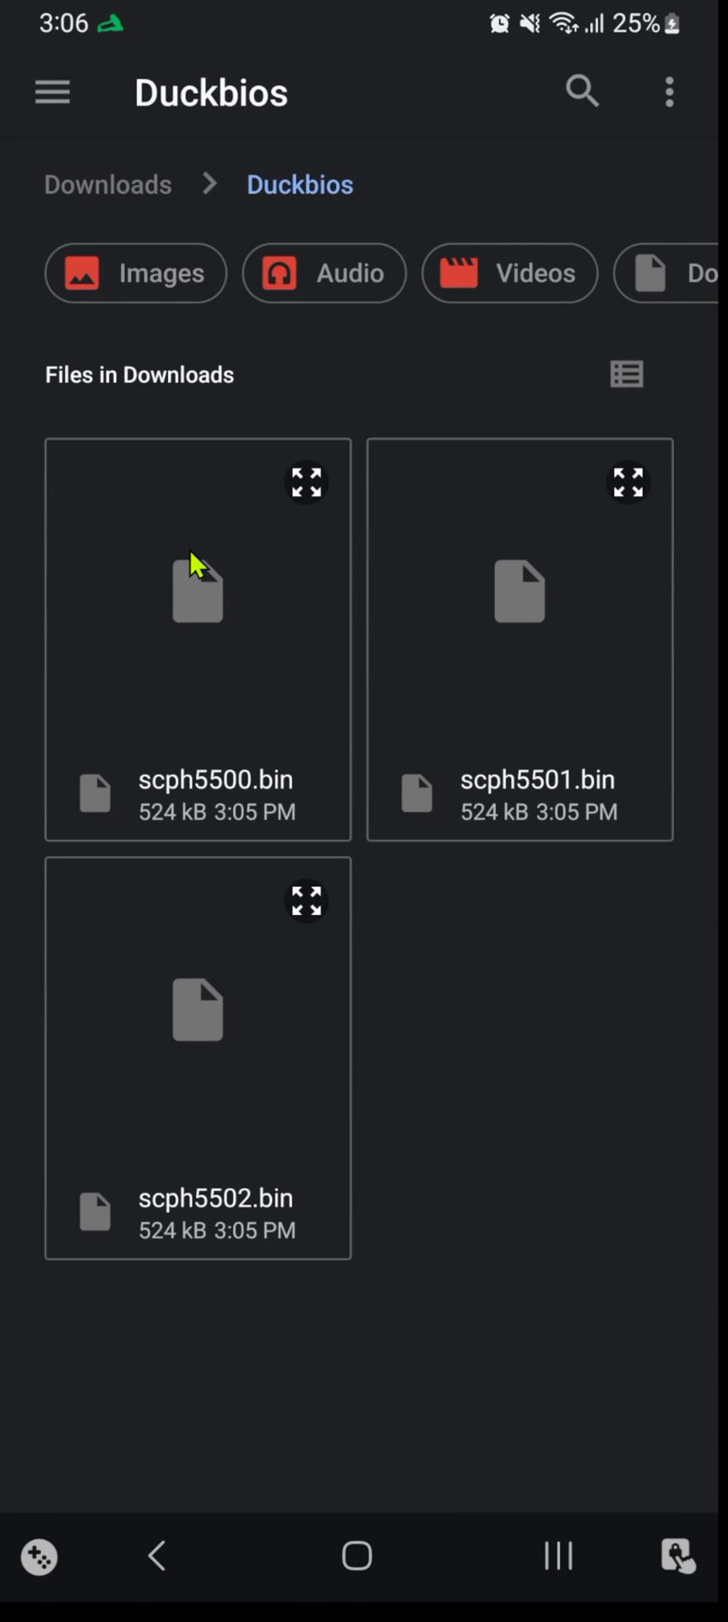
{"action": "mouse_move", "coordinate": [218, 633]}
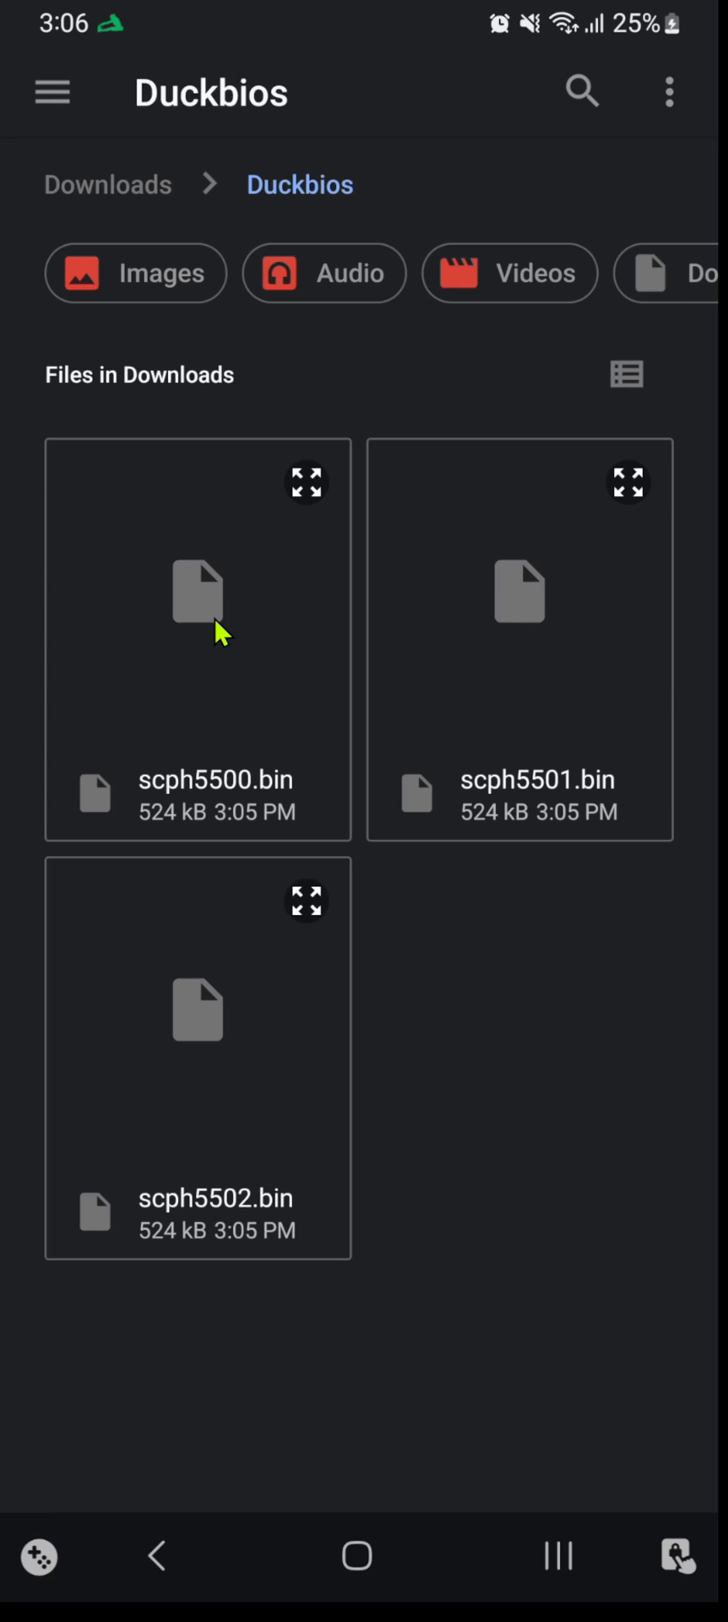
Import scph5500.bin, scph5501.bin and scph5502.bin, confirming each
{"action": "left_click", "coordinate": [196, 592]}
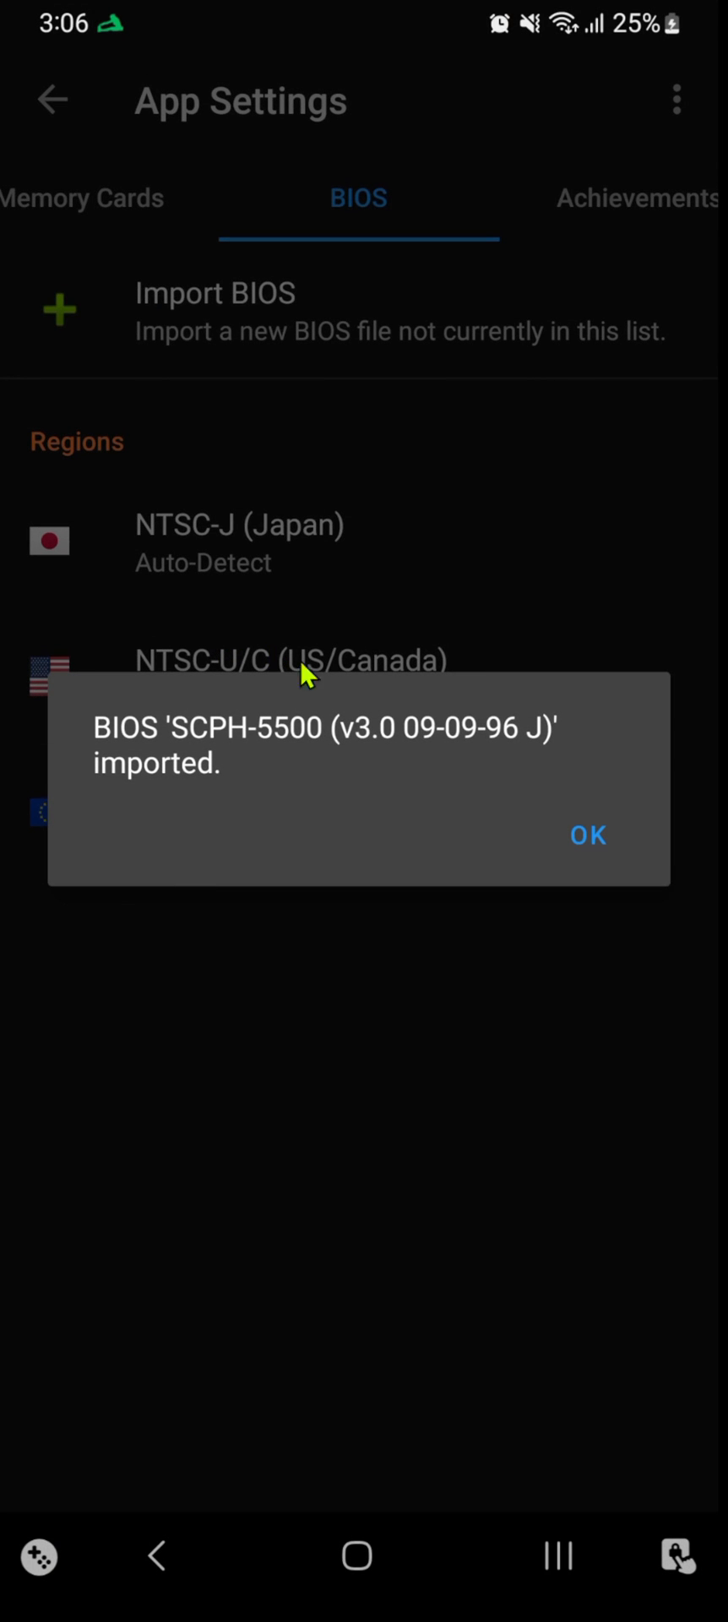
{"action": "left_click", "coordinate": [586, 834]}
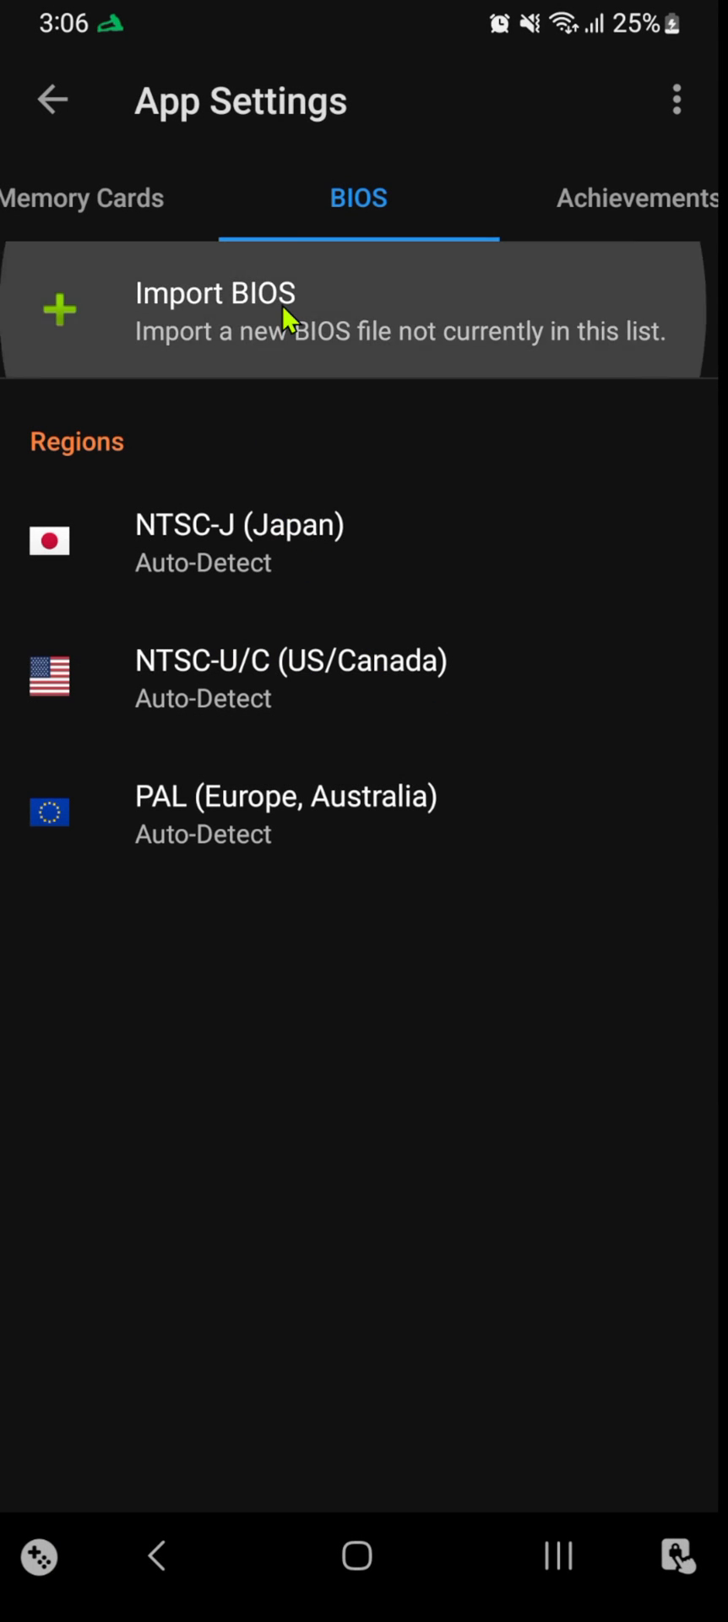
{"action": "left_click", "coordinate": [215, 311]}
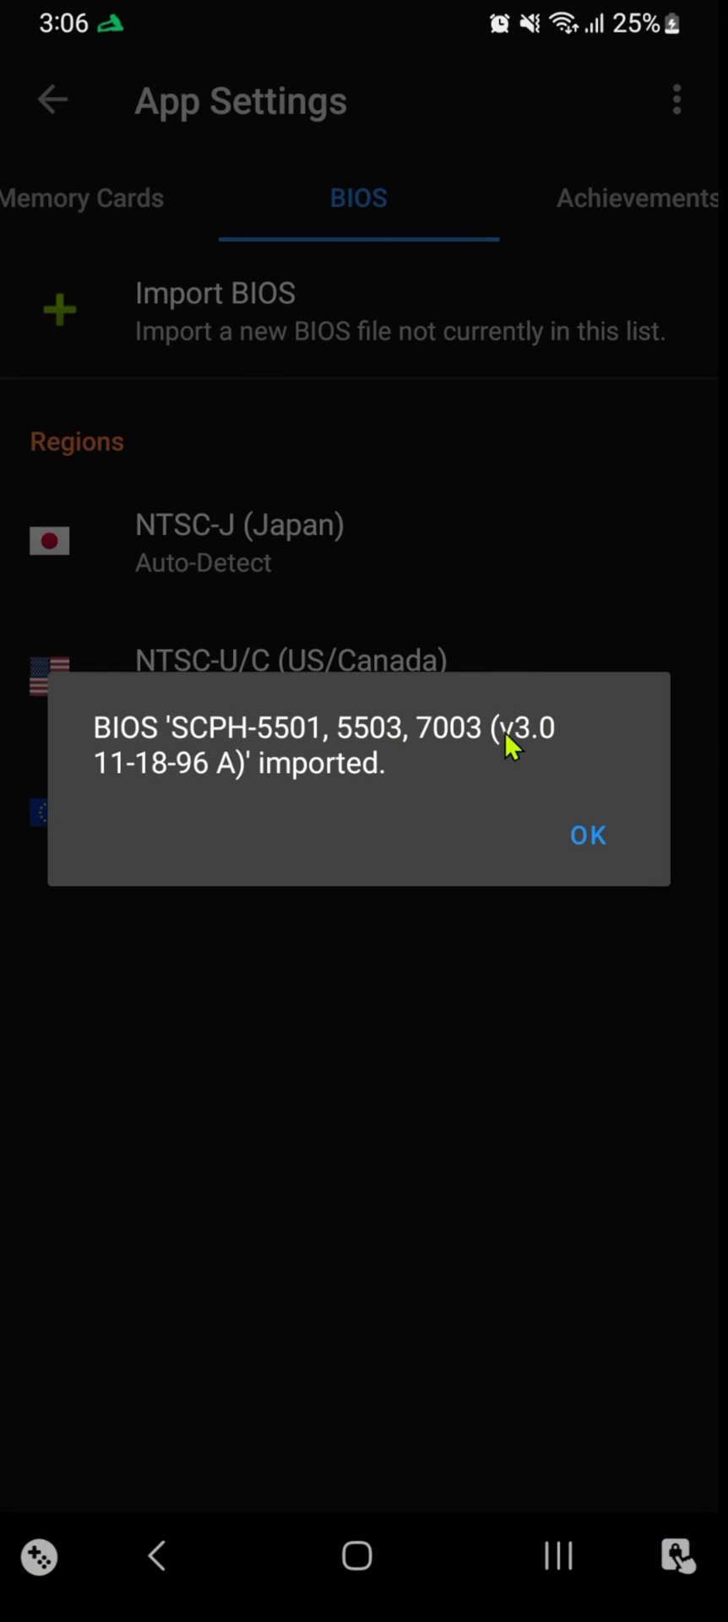
{"action": "left_click", "coordinate": [587, 835]}
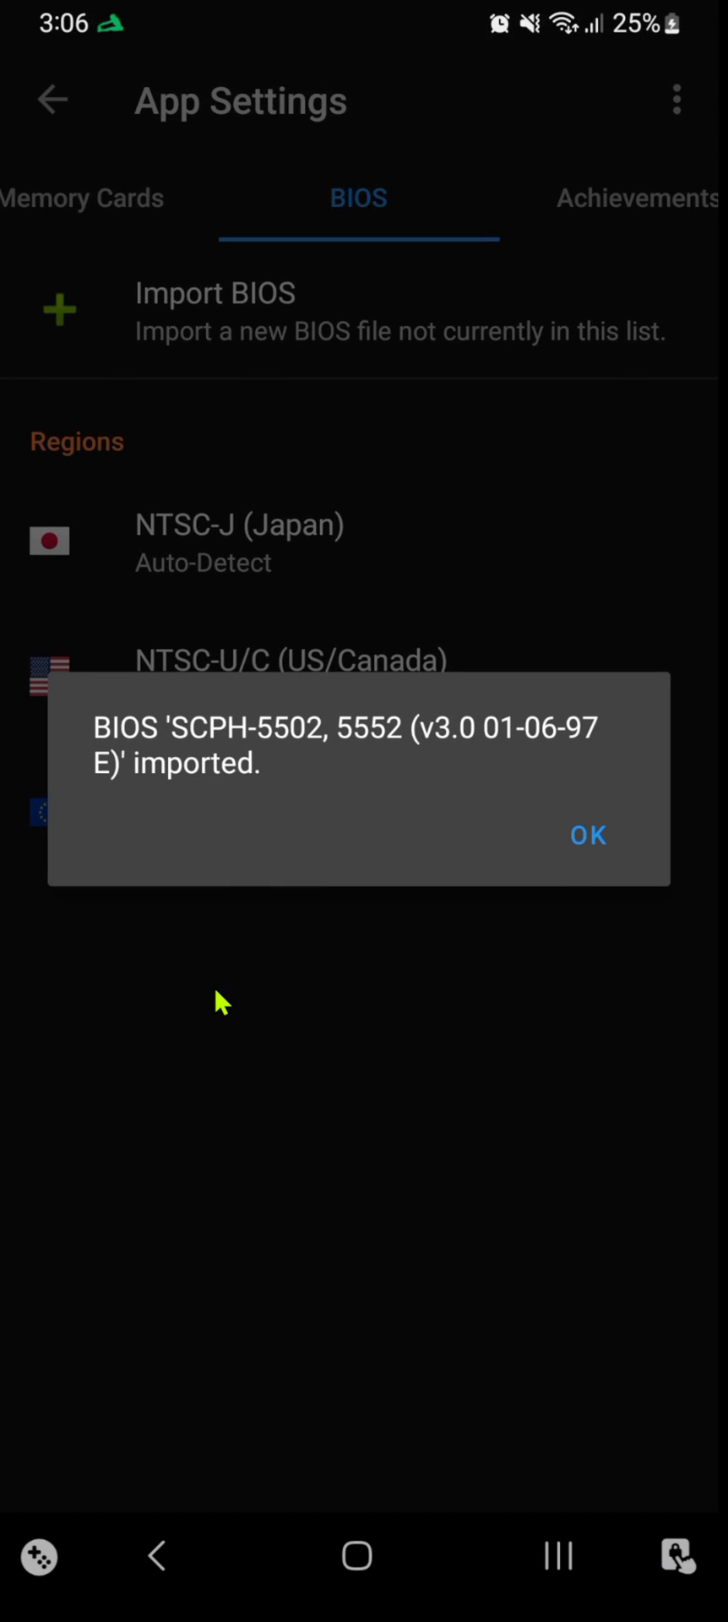
{"action": "left_click", "coordinate": [588, 835]}
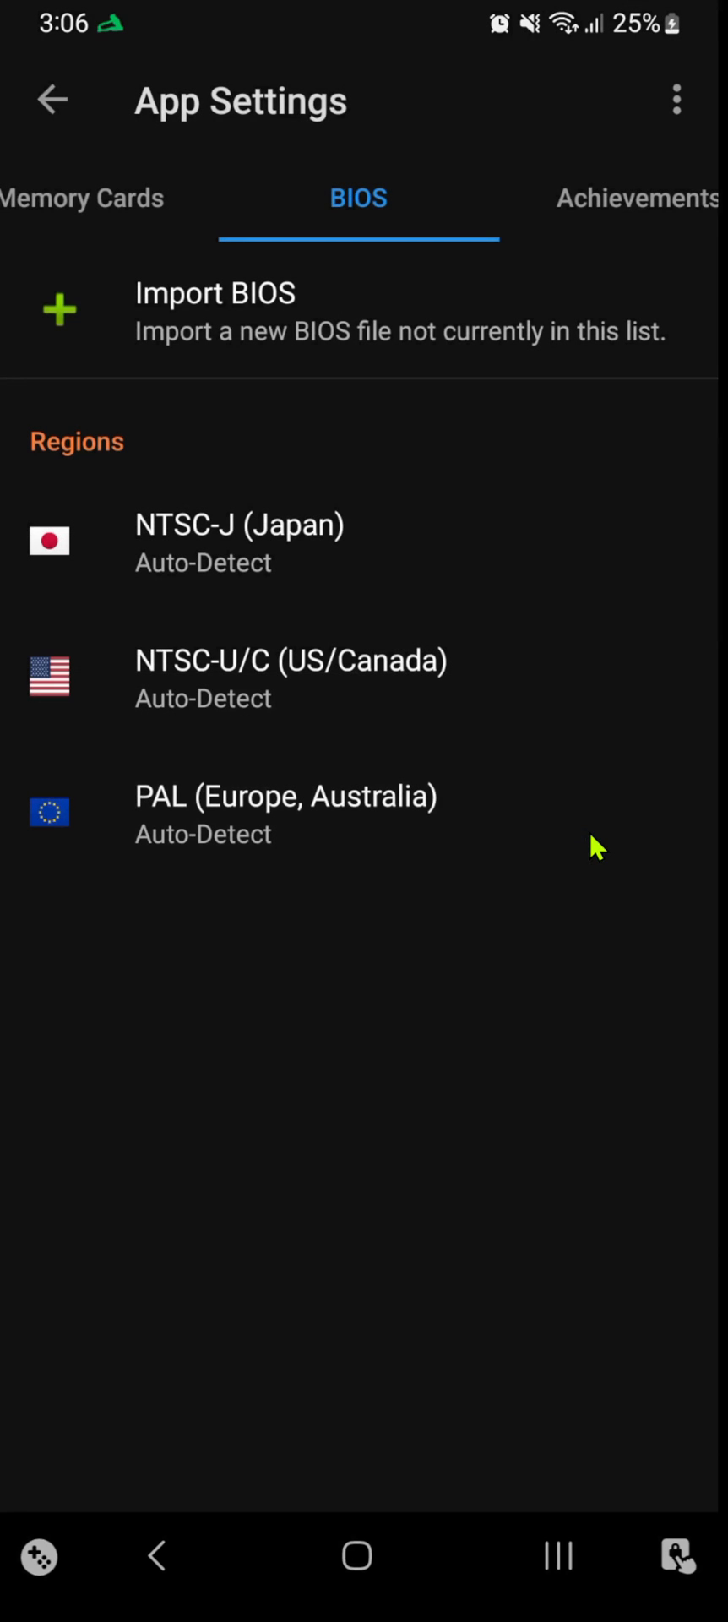
Keep Auto-Detect for the NTSC-J (Japan) BIOS and return to the All Games list
{"action": "left_click", "coordinate": [240, 542]}
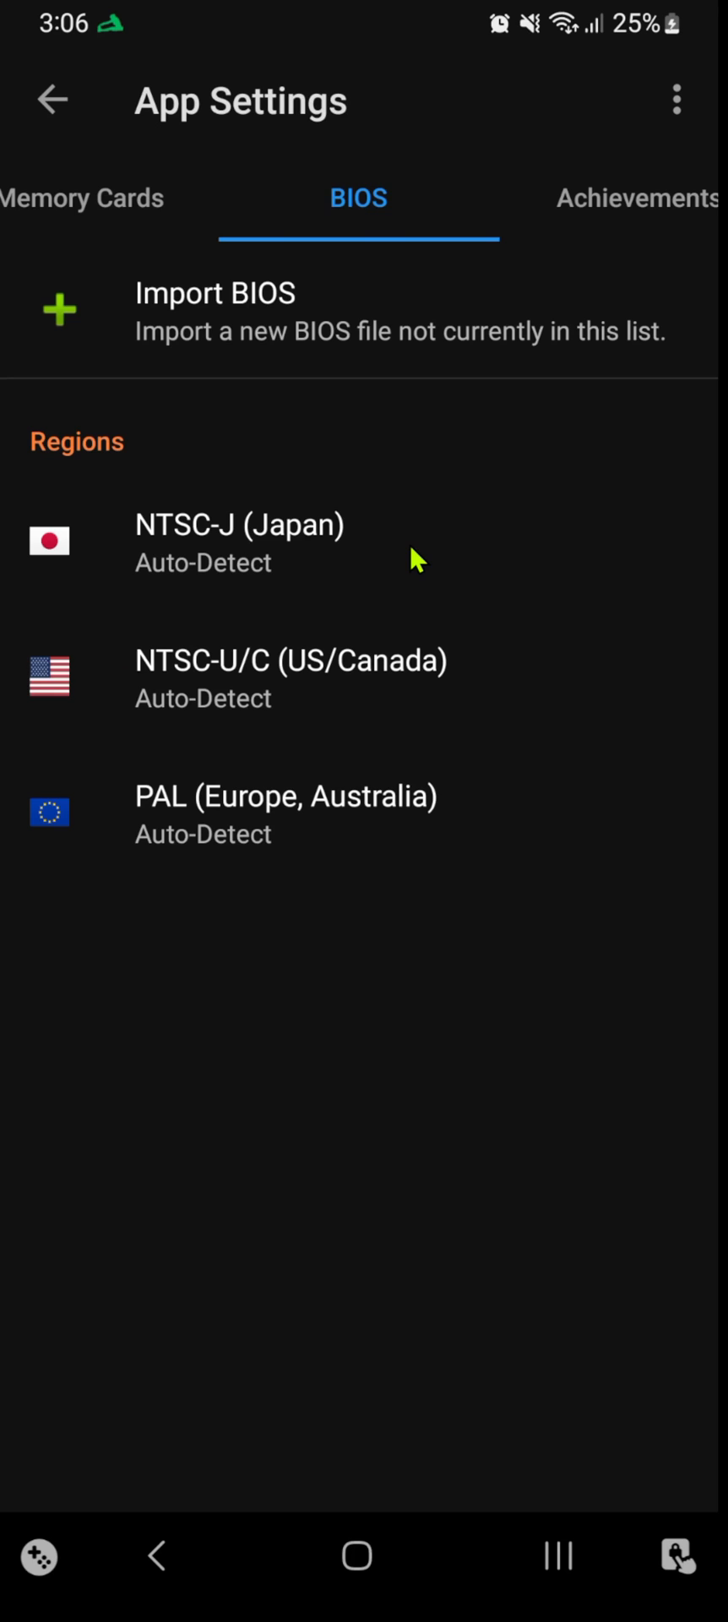
{"action": "left_click", "coordinate": [240, 541]}
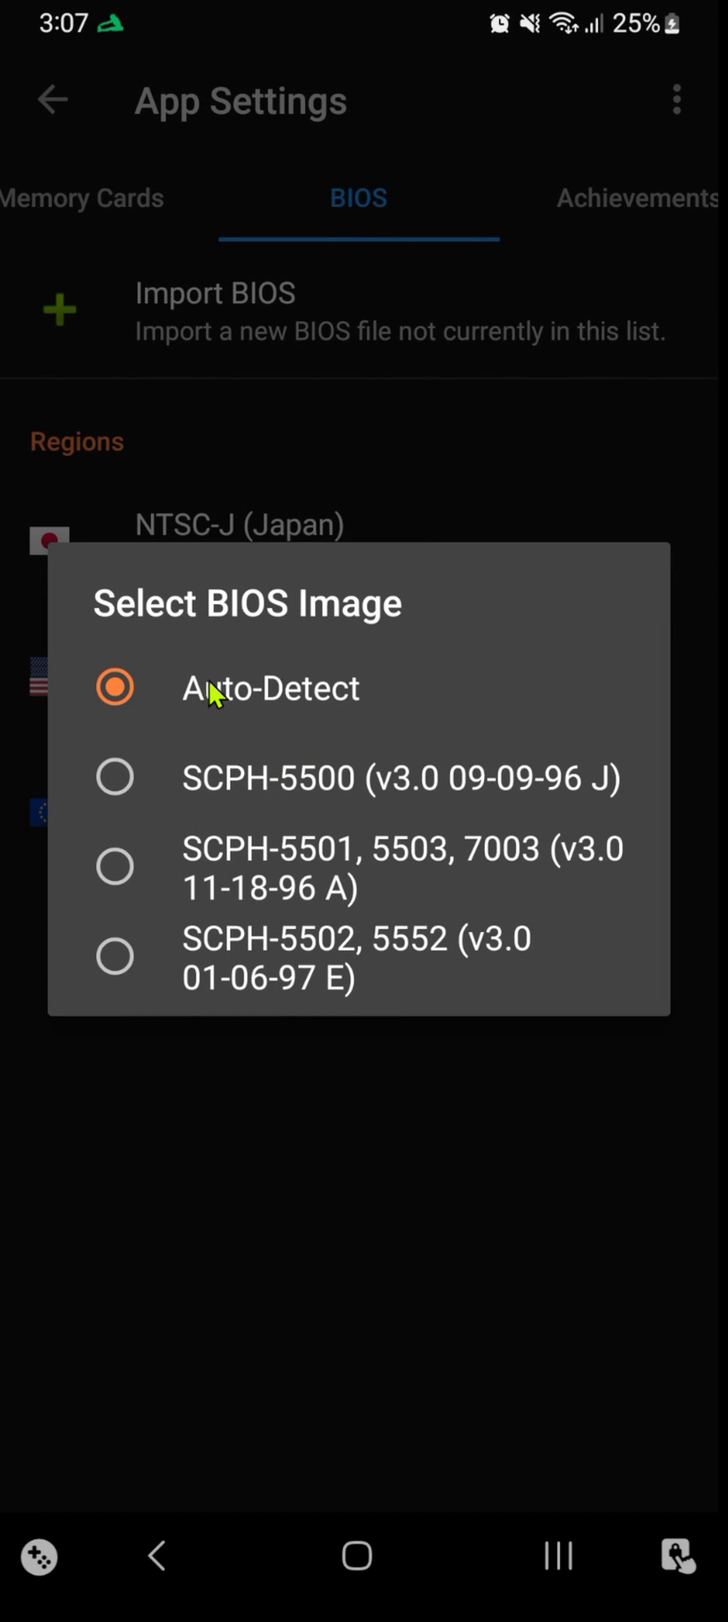
{"action": "left_click", "coordinate": [270, 688]}
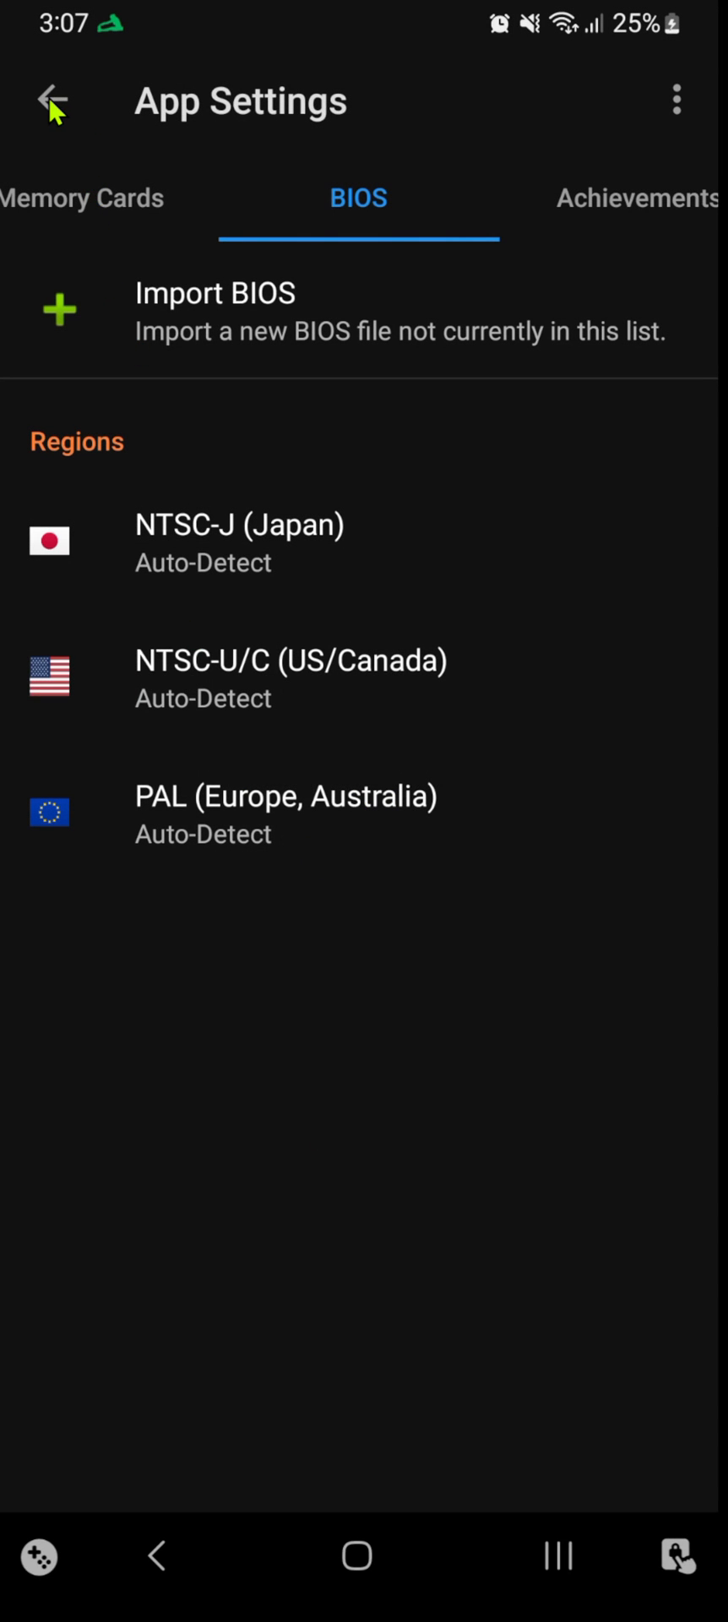
{"action": "left_click", "coordinate": [52, 100]}
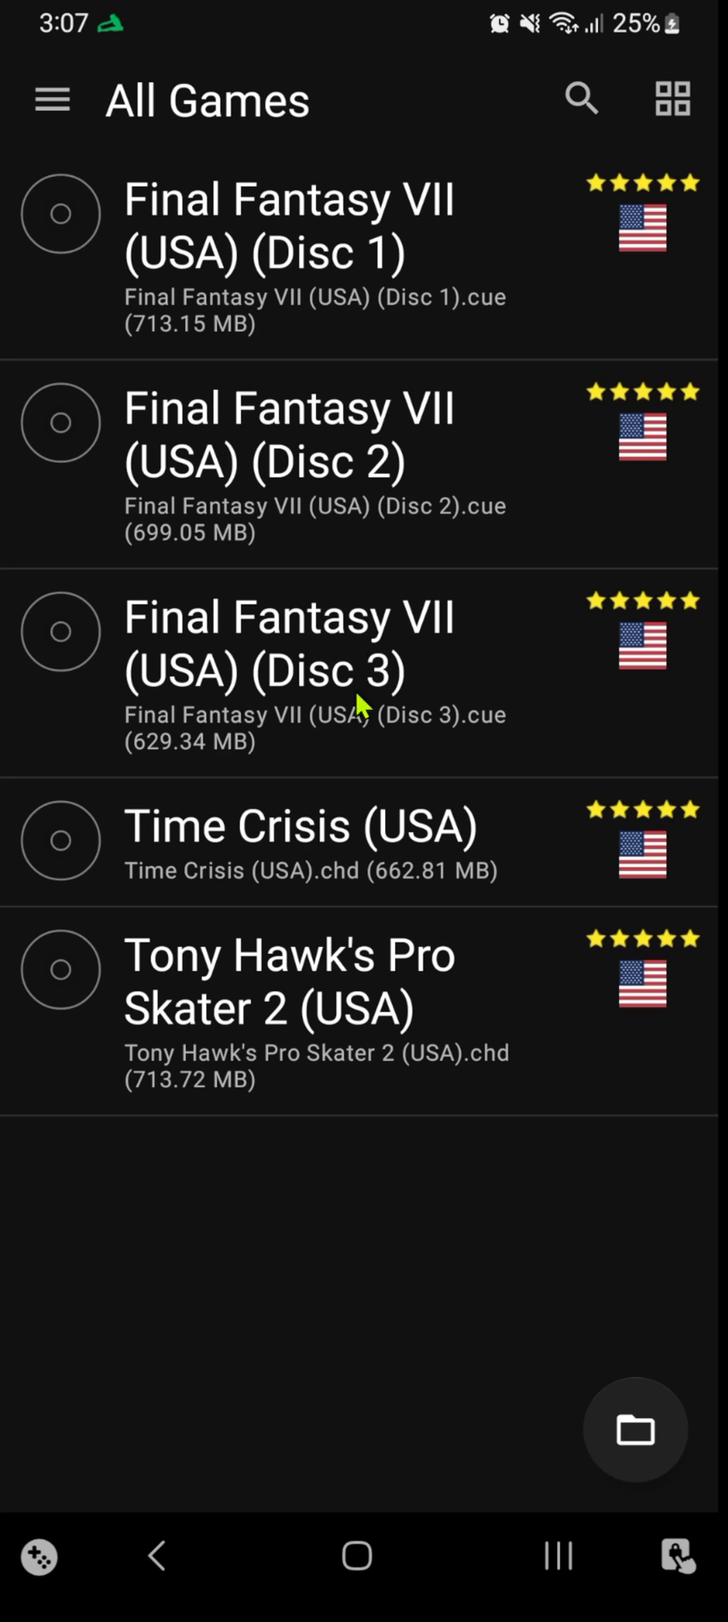